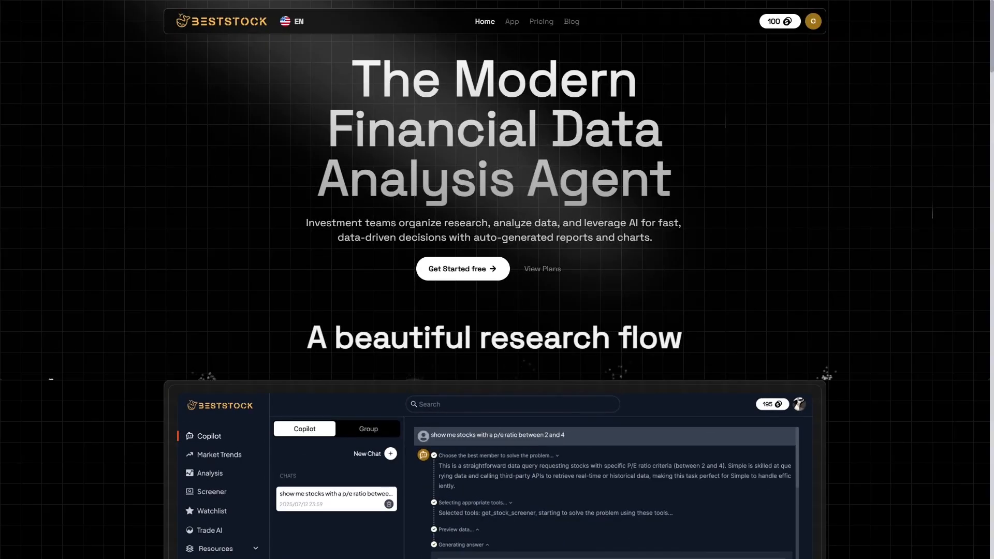
Scroll past the hero to the Copilot demo answering a stock P/E ratio screener query
{"action": "scroll", "scroll_direction": "down", "scroll_amount": 3}
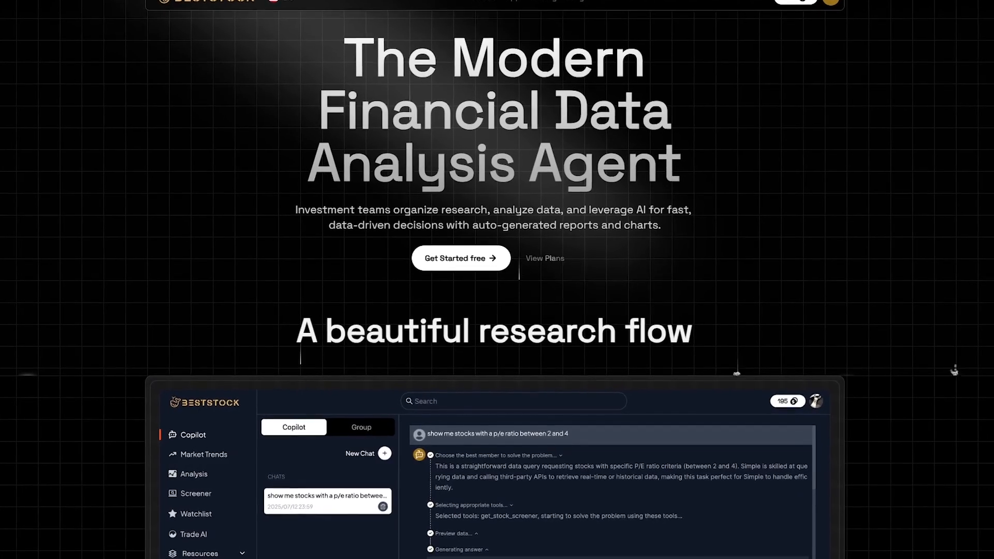
{"action": "scroll", "scroll_direction": "down", "scroll_amount": 3}
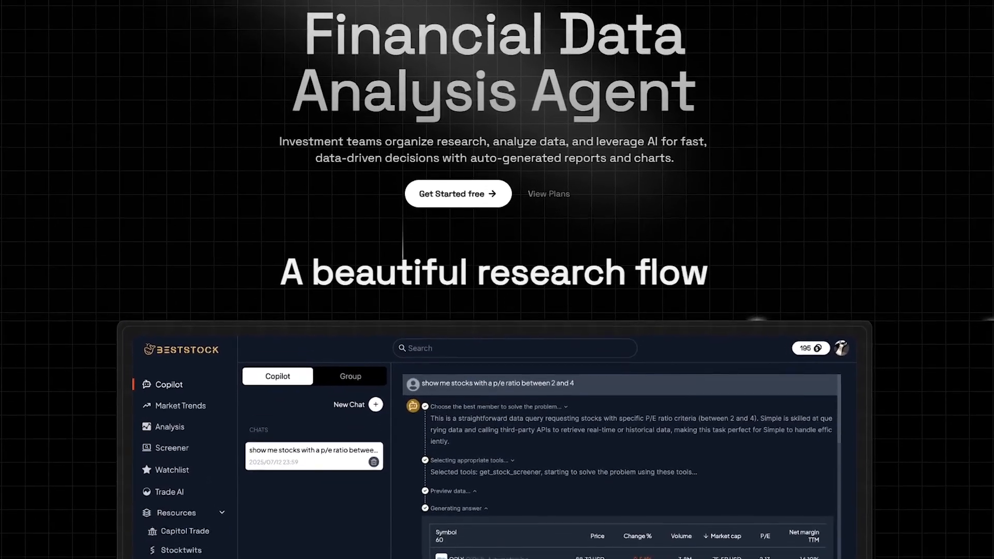
{"action": "scroll", "scroll_direction": "down", "scroll_amount": 3}
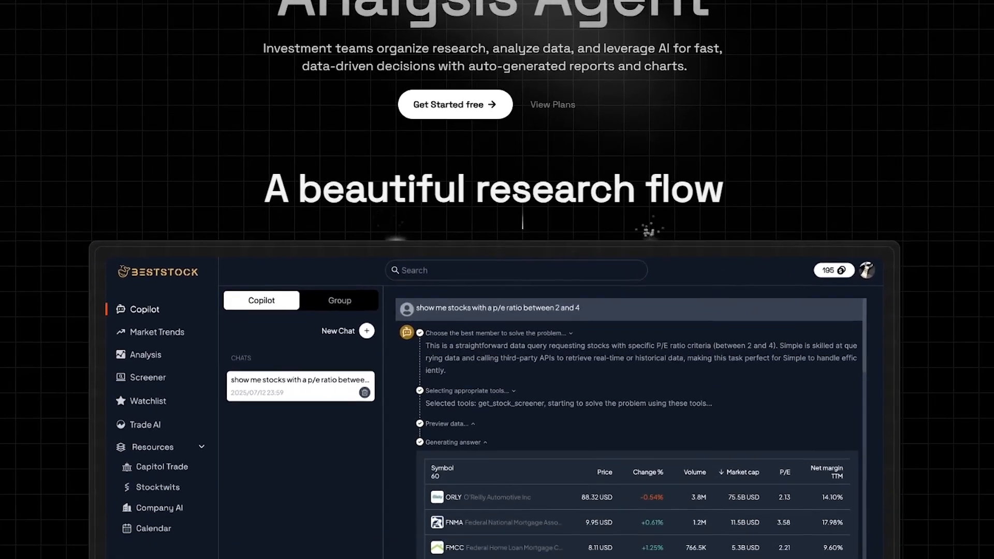
{"action": "scroll", "scroll_direction": "down", "scroll_amount": 3}
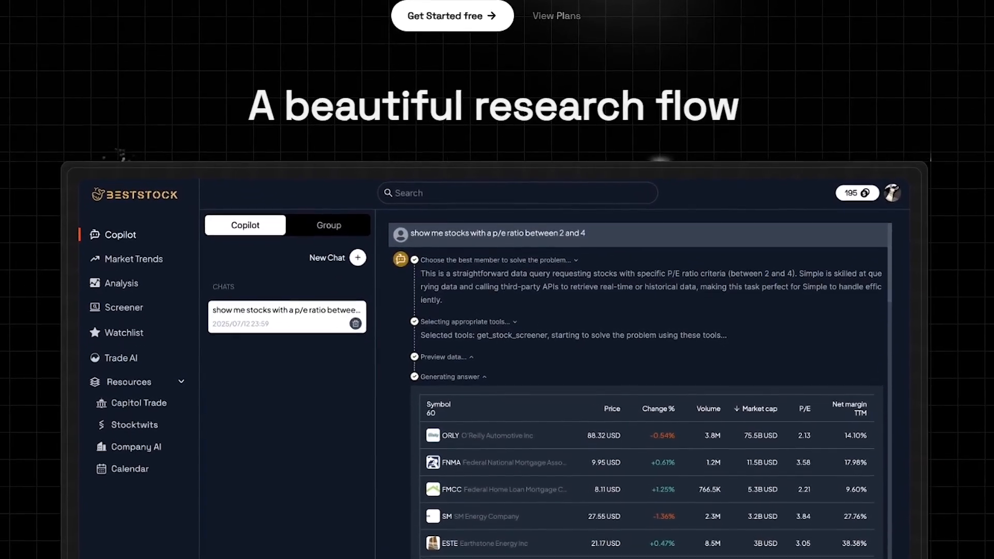
{"action": "scroll", "scroll_direction": "down", "scroll_amount": 3}
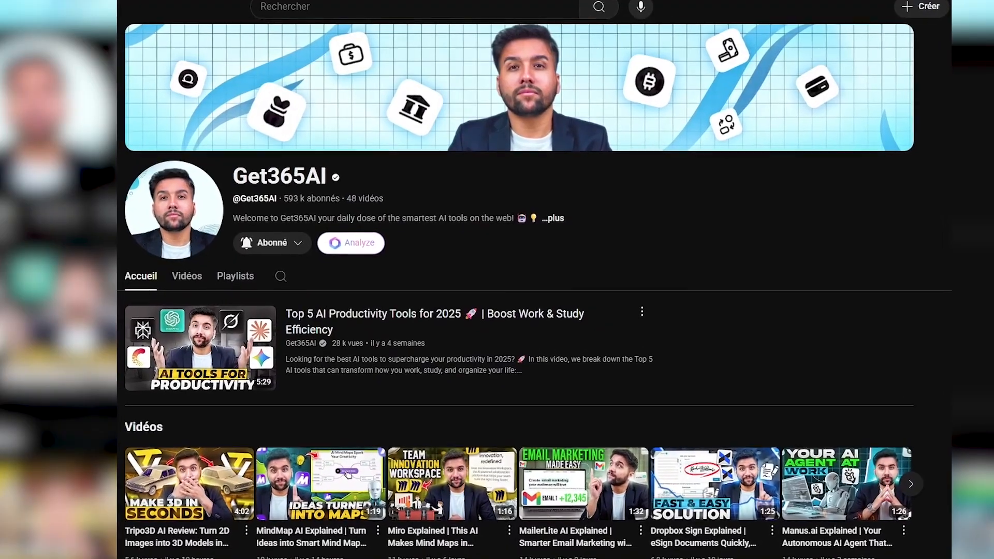
{"action": "scroll", "scroll_direction": "down", "scroll_amount": 3}
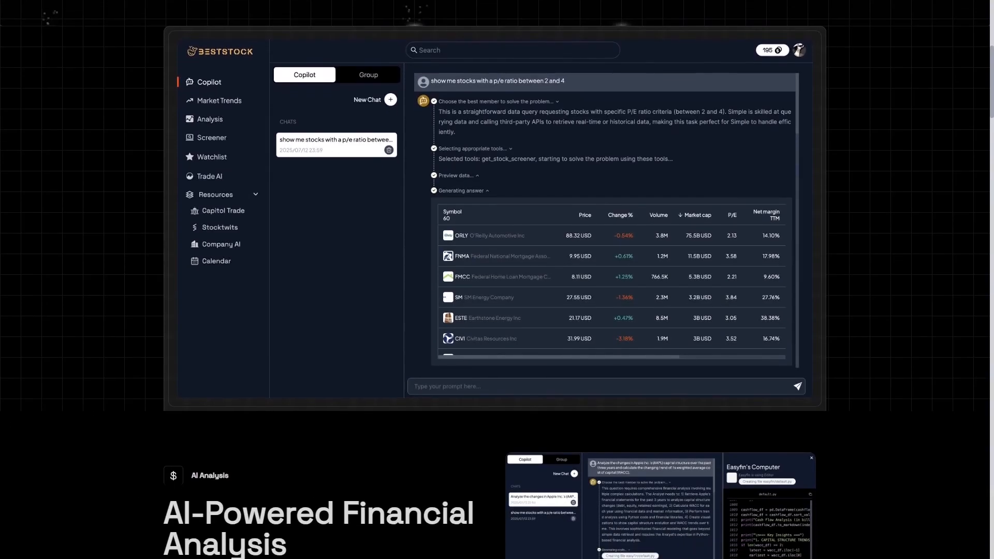
Scroll down the landing page through the AI-powered financial analysis feature sections
{"action": "scroll", "scroll_direction": "down", "scroll_amount": 3}
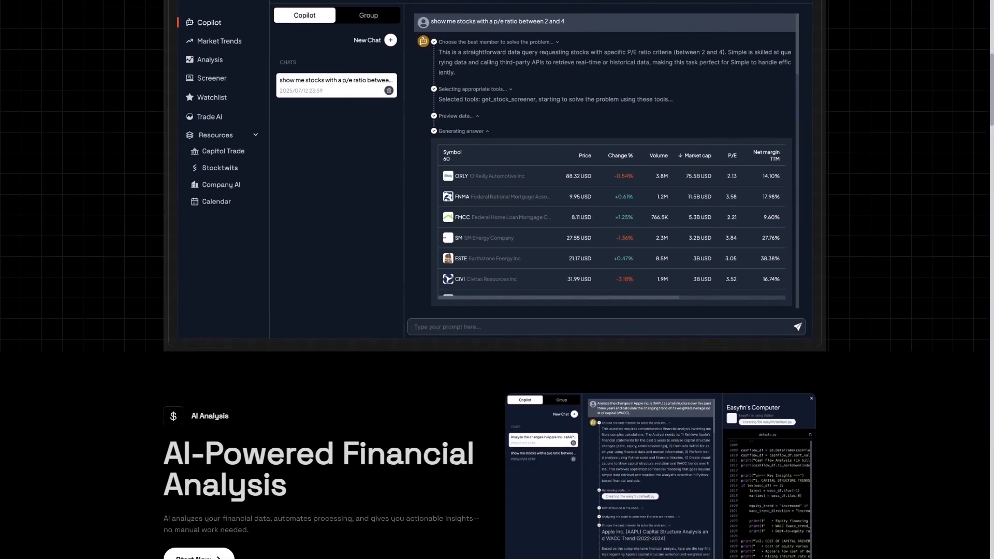
{"action": "scroll", "scroll_direction": "down", "scroll_amount": 3}
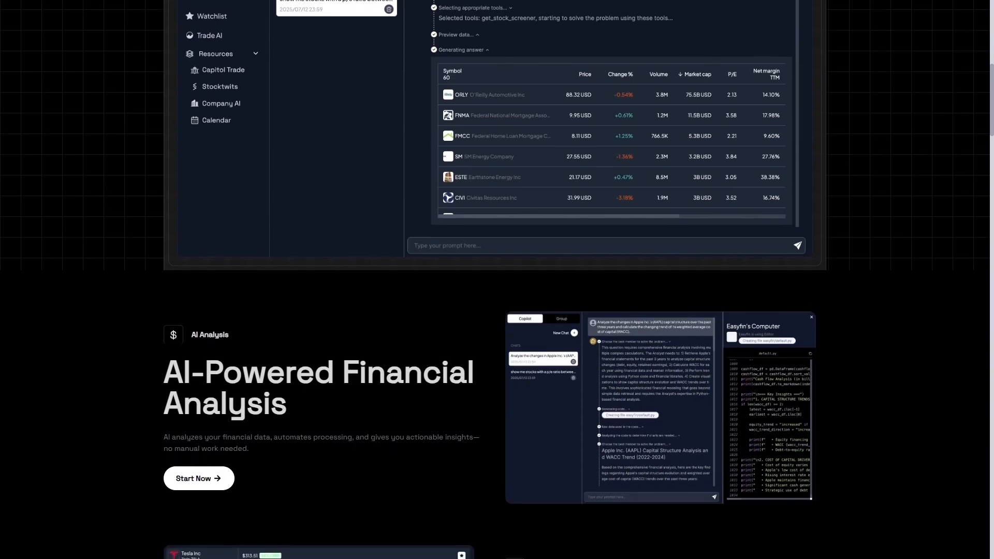
{"action": "scroll", "scroll_direction": "down", "scroll_amount": 3}
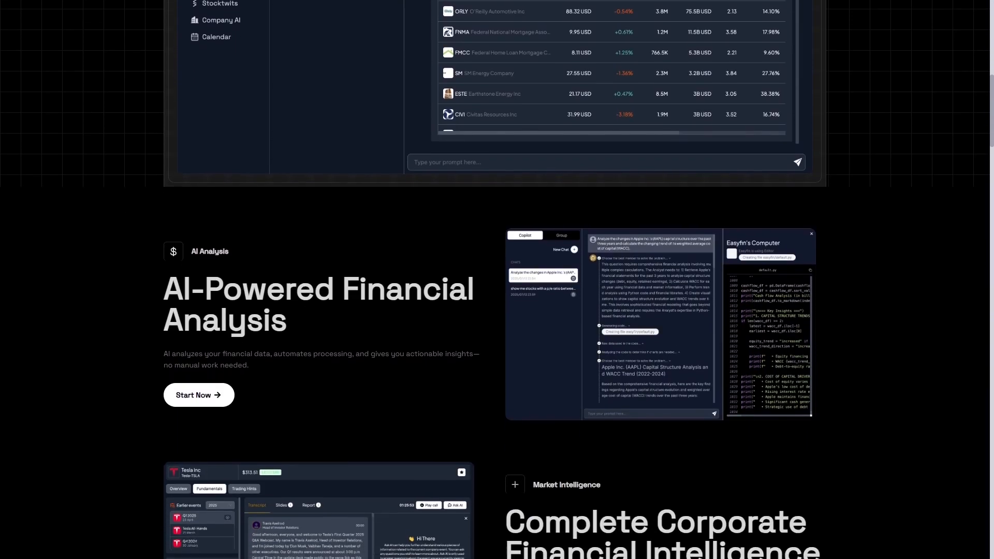
{"action": "scroll", "scroll_direction": "down", "scroll_amount": 3}
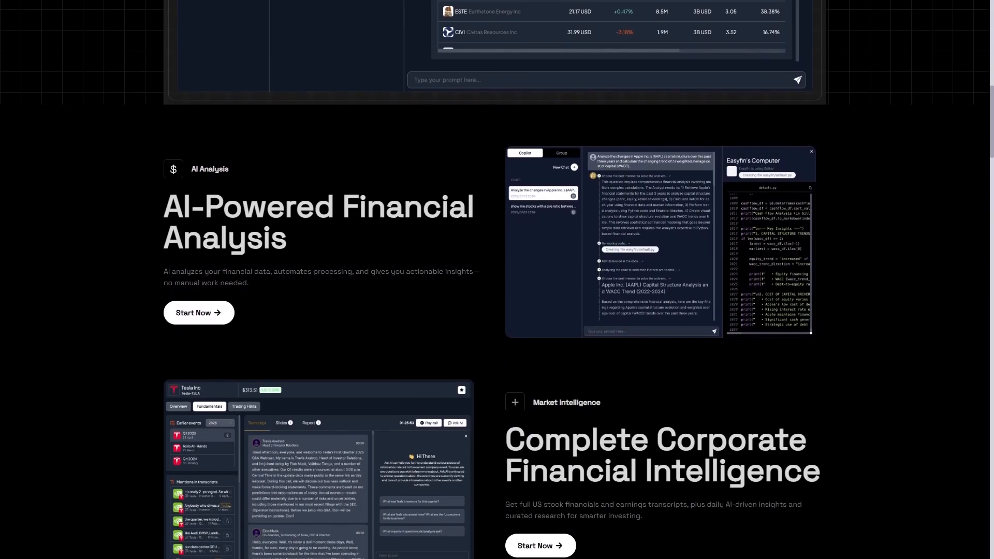
{"action": "scroll", "scroll_direction": "down", "scroll_amount": 3}
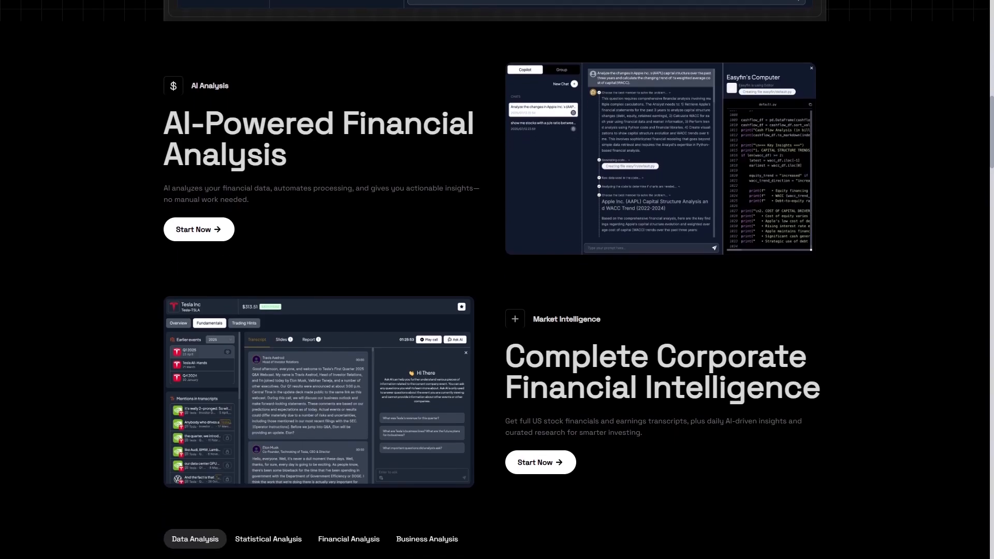
{"action": "scroll", "scroll_direction": "down", "scroll_amount": 3}
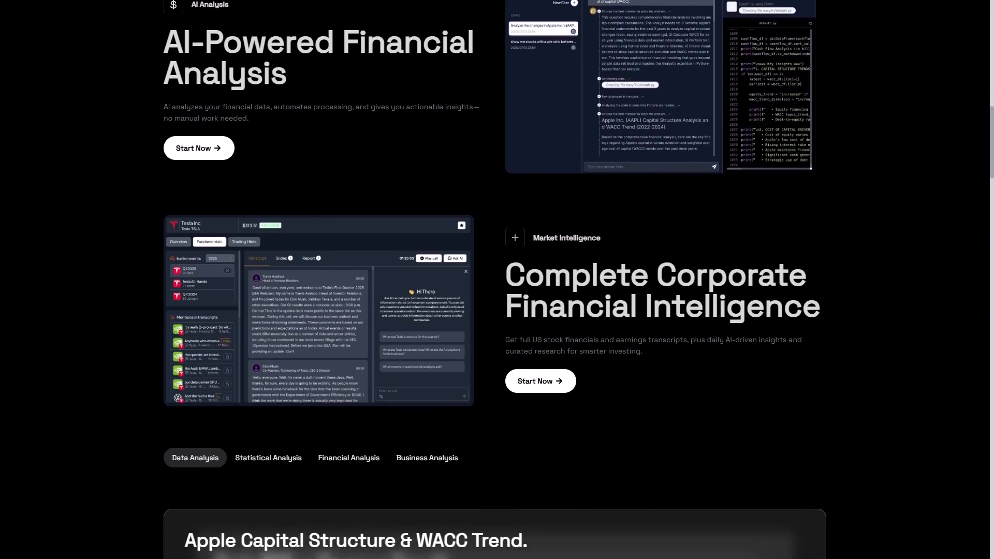
View the Tesla business overview and Apple capital structure/WACC example tabs
{"action": "left_click", "coordinate": [426, 457]}
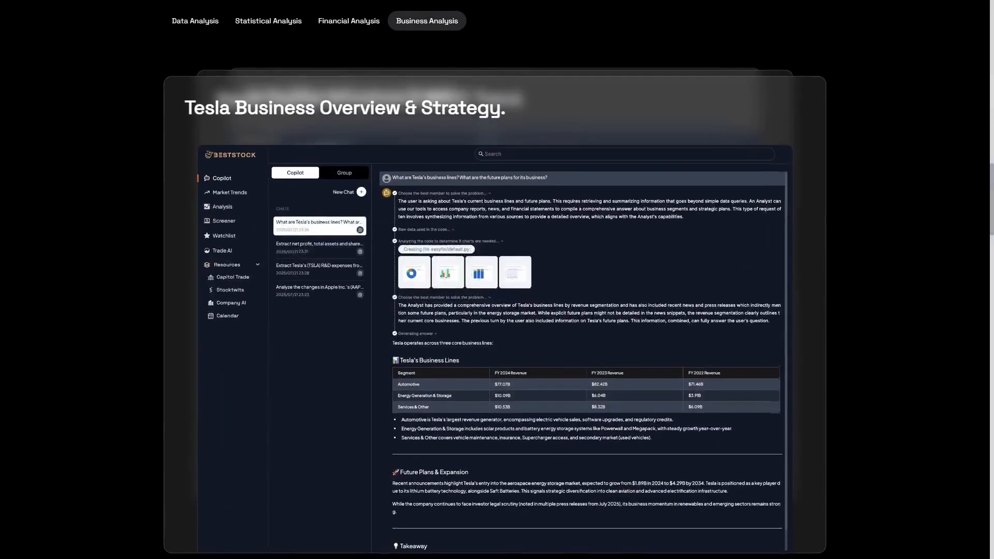
{"action": "left_click", "coordinate": [194, 21]}
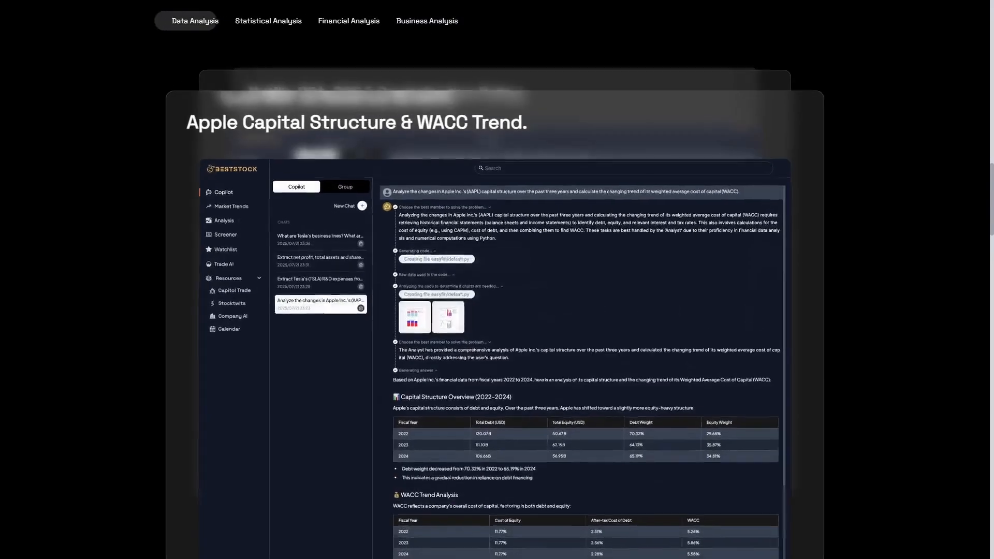
{"action": "left_click", "coordinate": [267, 21]}
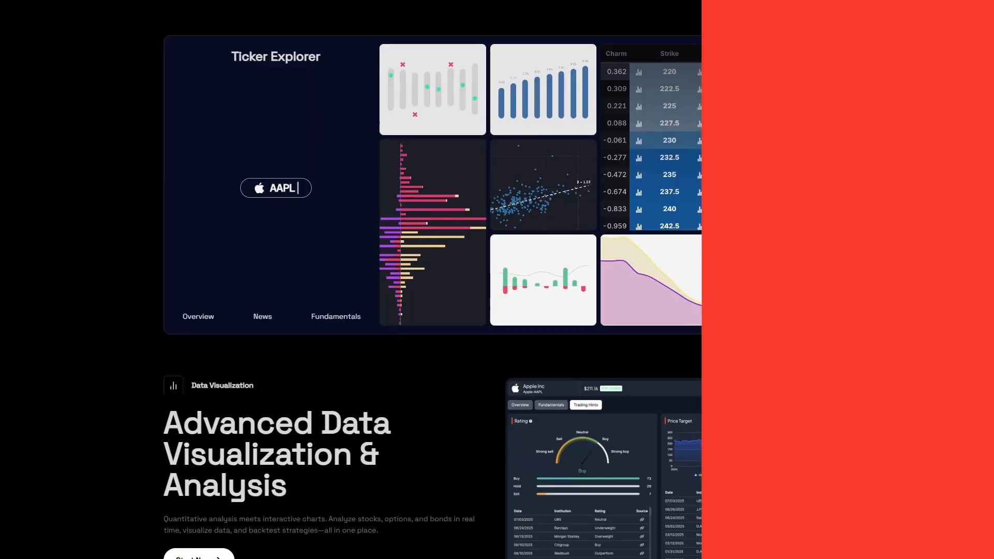
Scroll on through the remaining features to the 'What users love about BestStock' testimonials
{"action": "scroll", "scroll_direction": "down", "scroll_amount": 3}
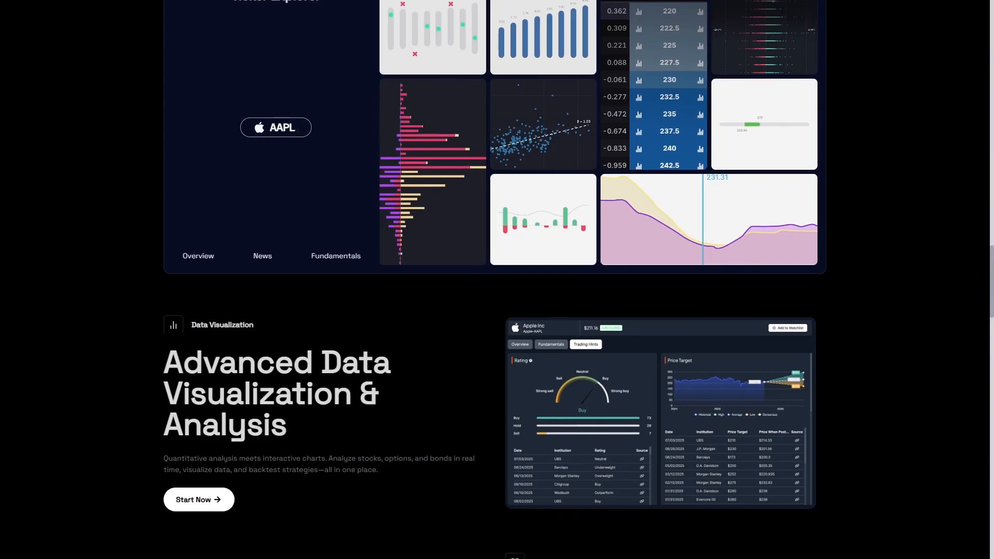
{"action": "scroll", "scroll_direction": "down", "scroll_amount": 3}
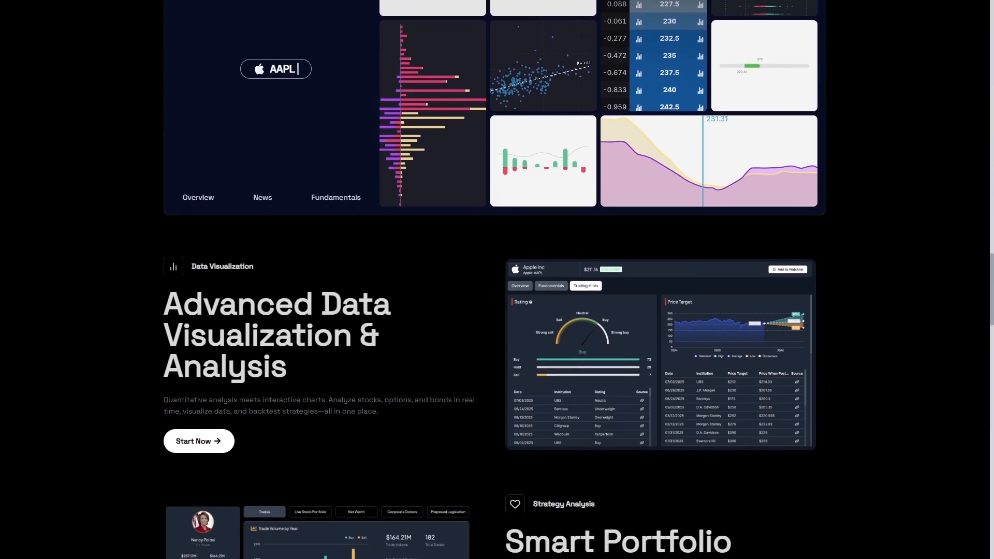
{"action": "scroll", "scroll_direction": "down", "scroll_amount": 3}
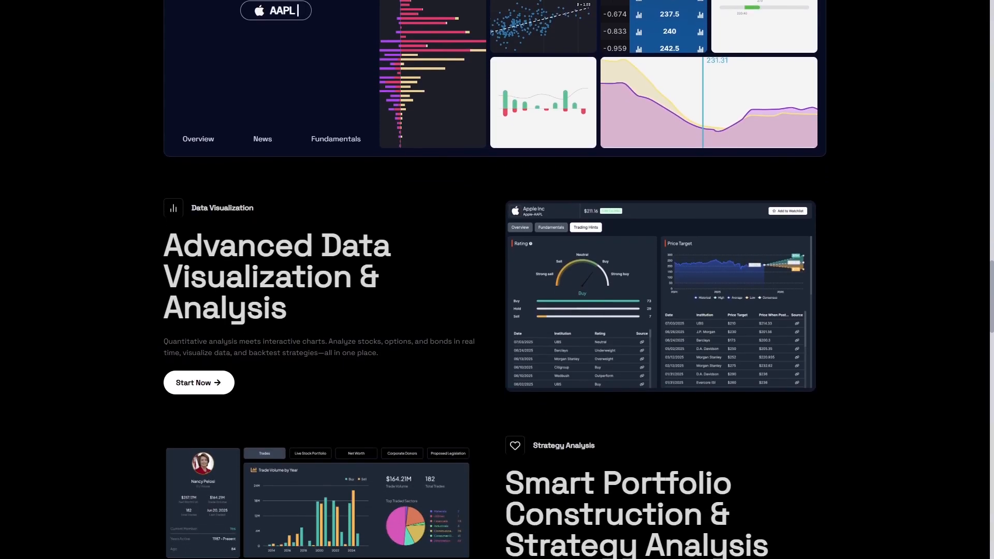
{"action": "scroll", "scroll_direction": "down", "scroll_amount": 3}
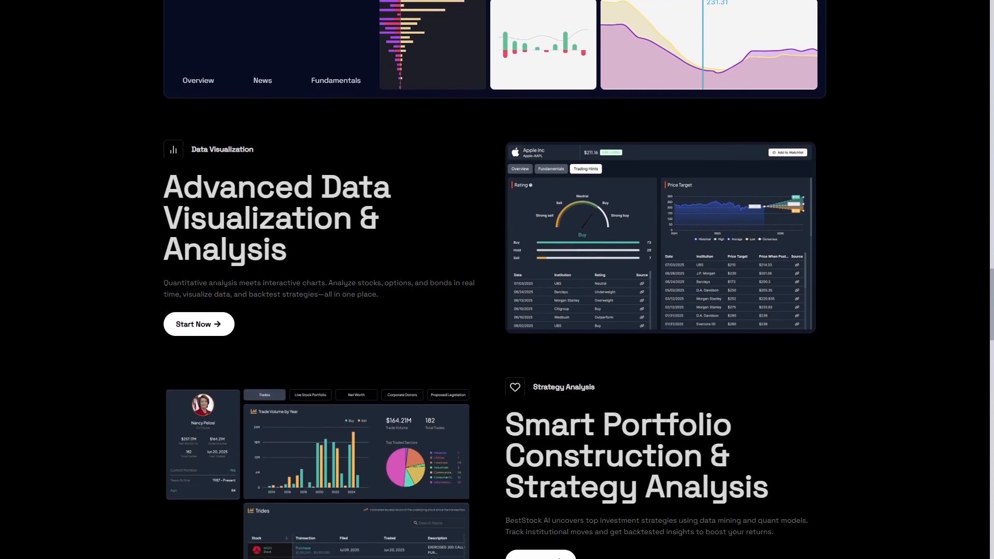
{"action": "scroll", "scroll_direction": "down", "scroll_amount": 3}
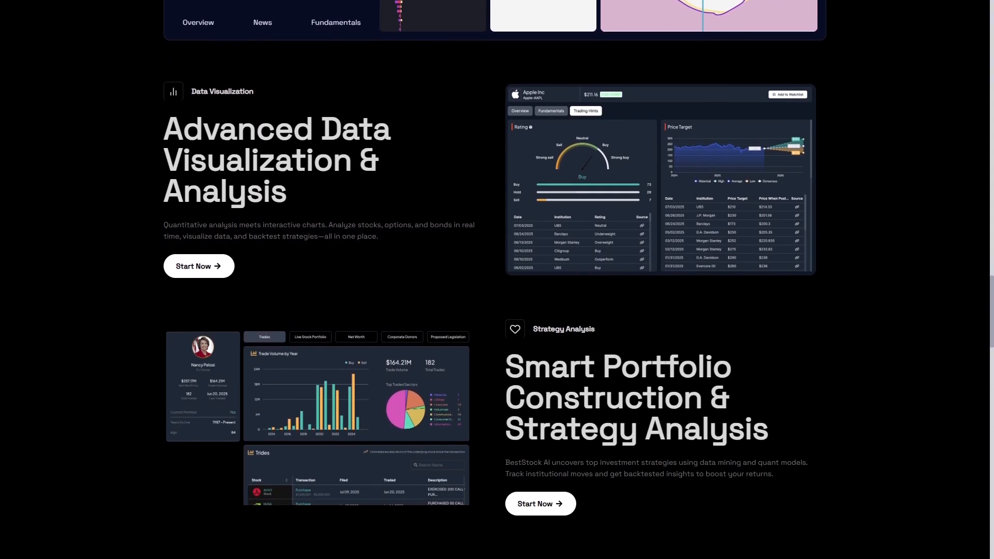
{"action": "scroll", "scroll_direction": "down", "scroll_amount": 3}
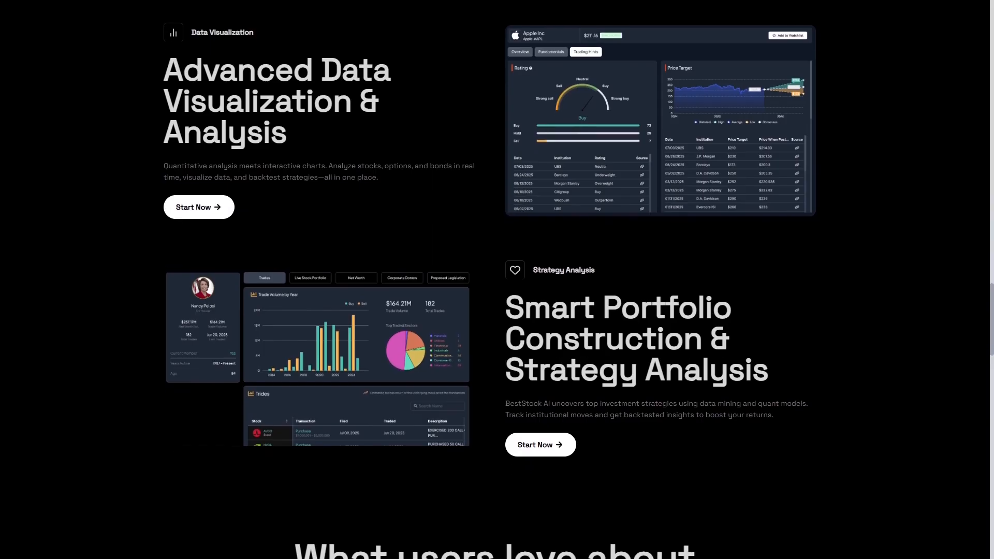
{"action": "scroll", "scroll_direction": "down", "scroll_amount": 3}
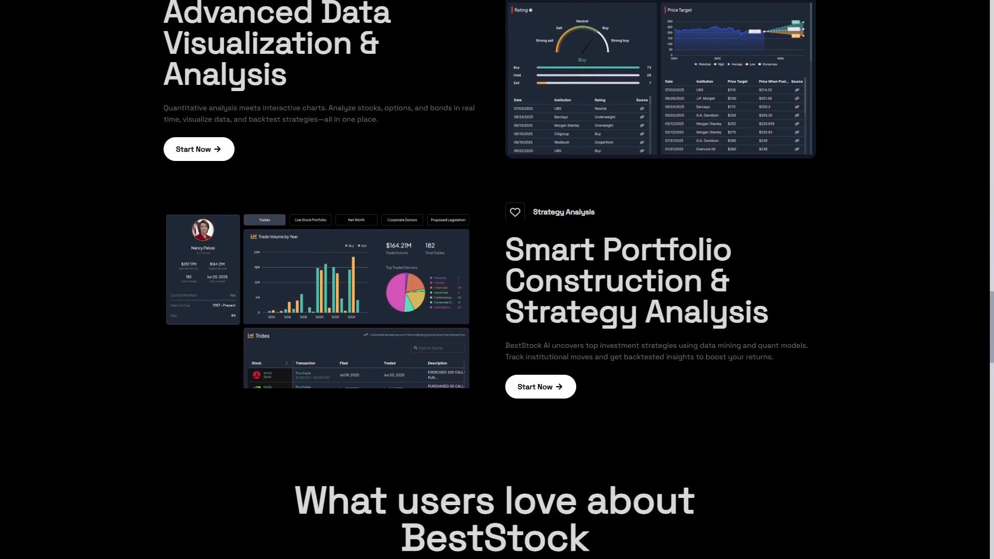
{"action": "scroll", "scroll_direction": "down", "scroll_amount": 3}
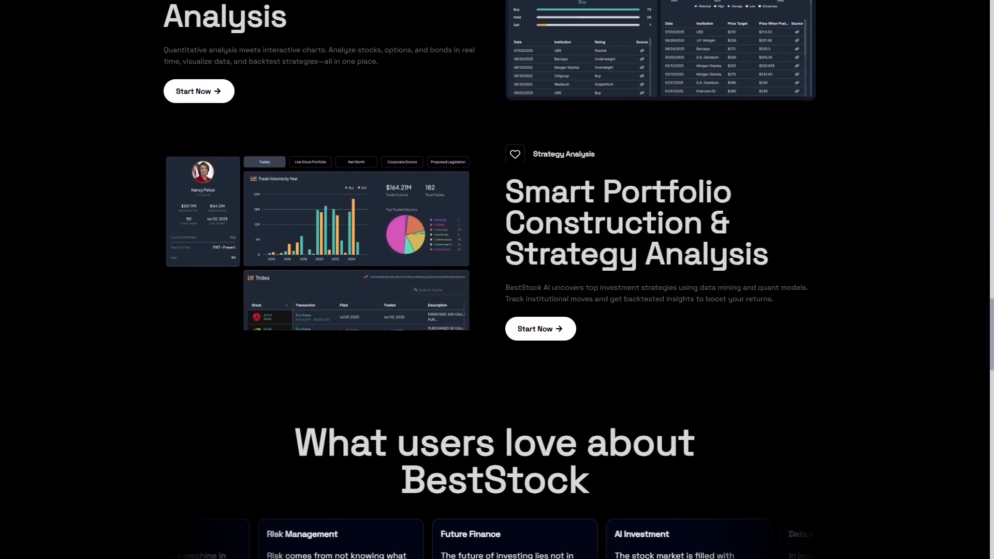
{"action": "scroll", "scroll_direction": "down", "scroll_amount": 3}
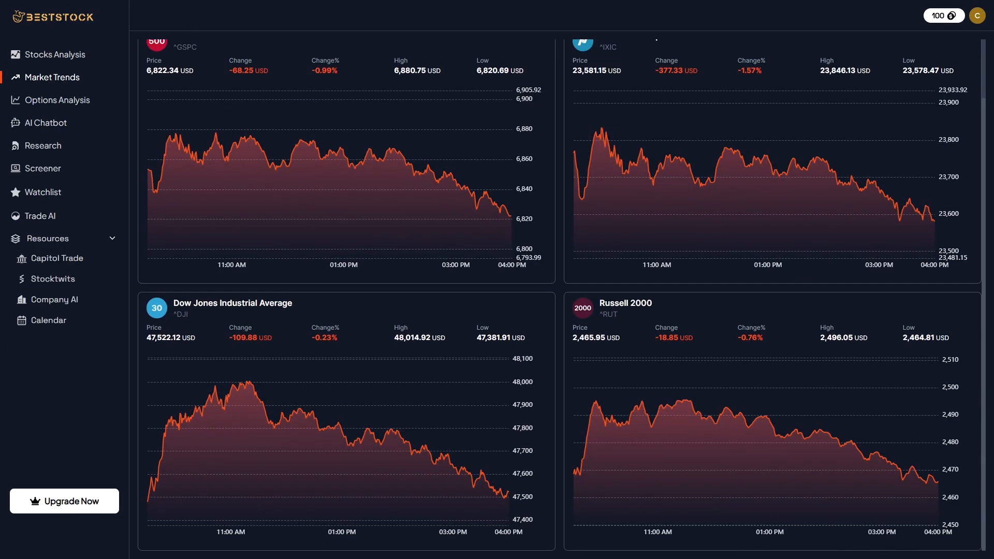
{"action": "mouse_move", "coordinate": [740, 408]}
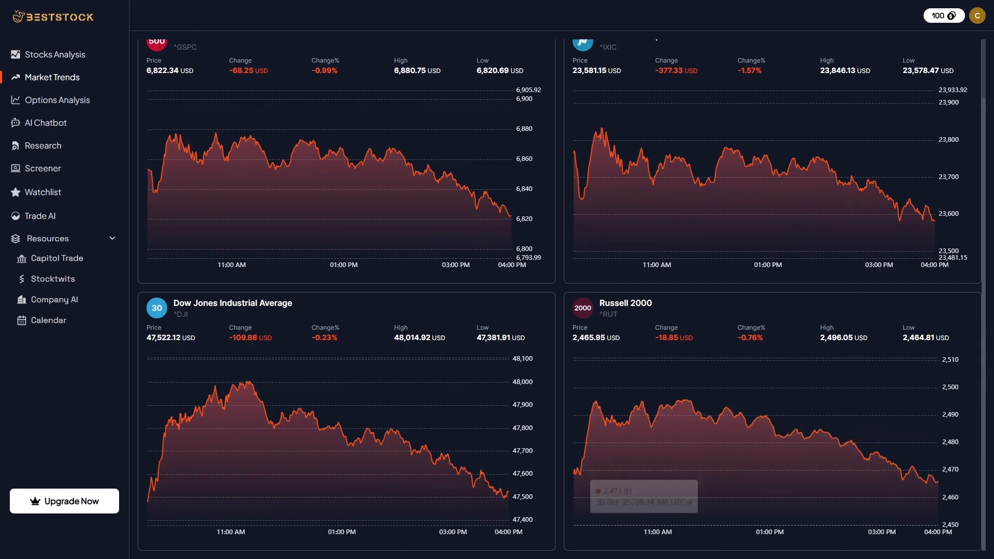
{"action": "mouse_move", "coordinate": [396, 437]}
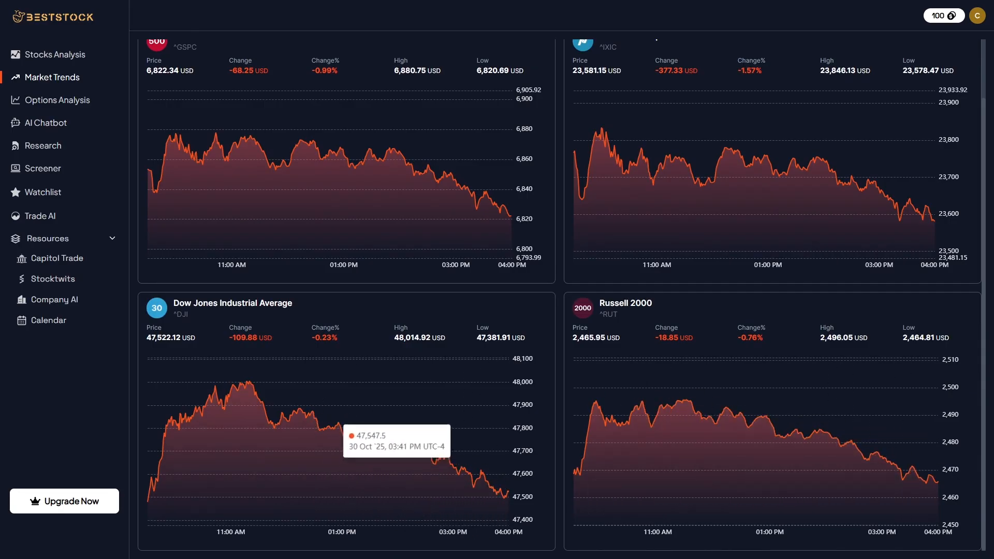
Go to Stocks Analysis and load the Tesla Inc (TSLA) page at $440.10
{"action": "scroll", "scroll_direction": "up", "scroll_amount": 3}
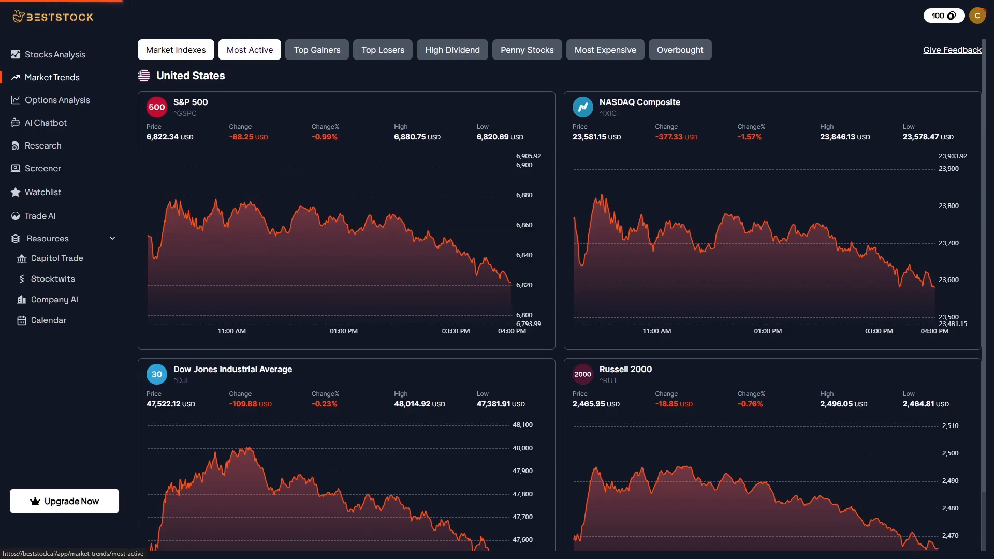
{"action": "left_click", "coordinate": [55, 54]}
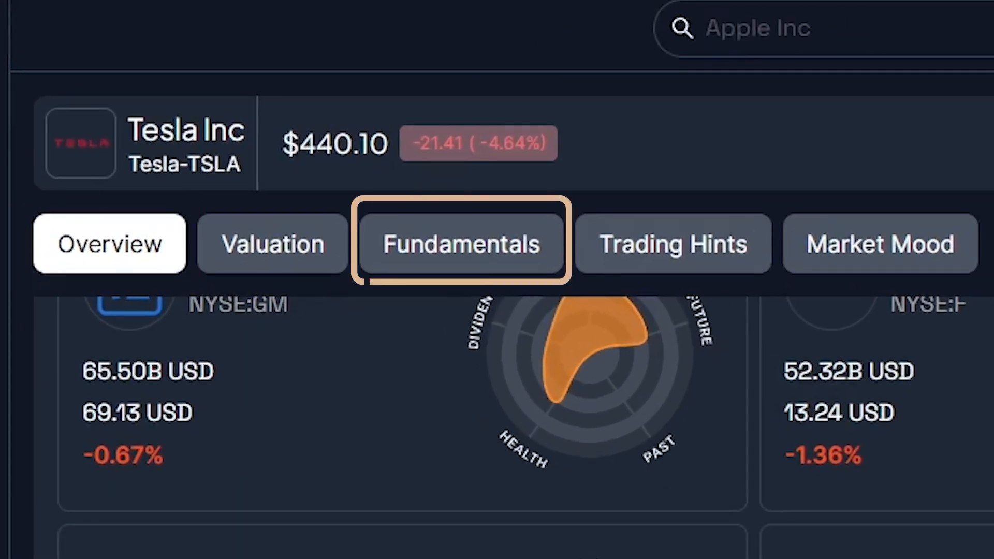
Visit the AI Chatbot, then show Tesla's Fundamentals with the Q3 2025 earnings call transcript
{"action": "left_click", "coordinate": [44, 122]}
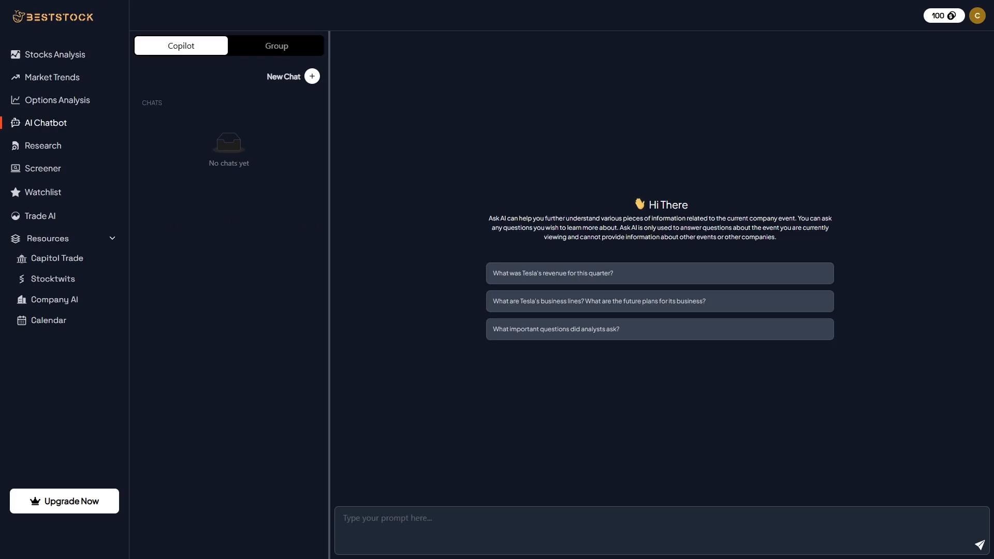
{"action": "left_click", "coordinate": [52, 77]}
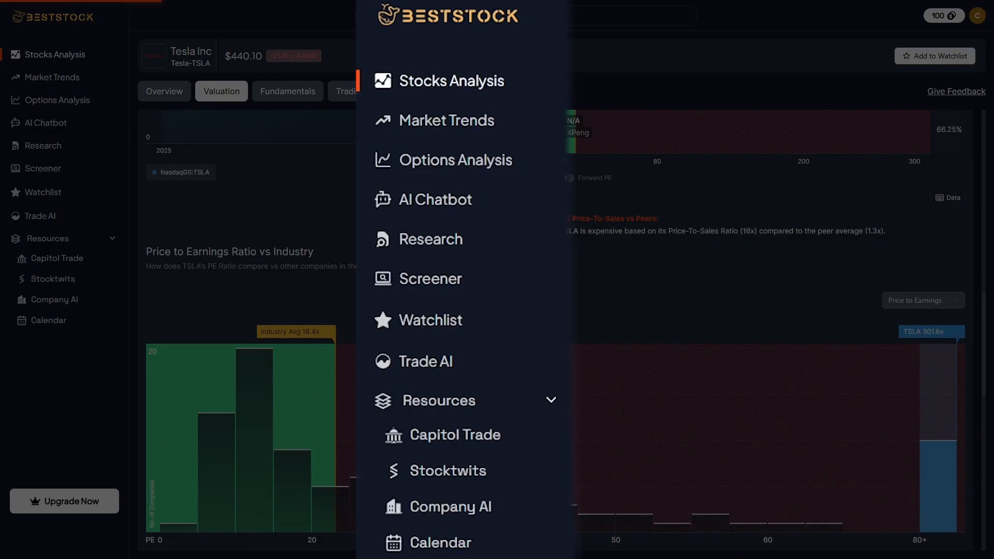
{"action": "left_click", "coordinate": [287, 91]}
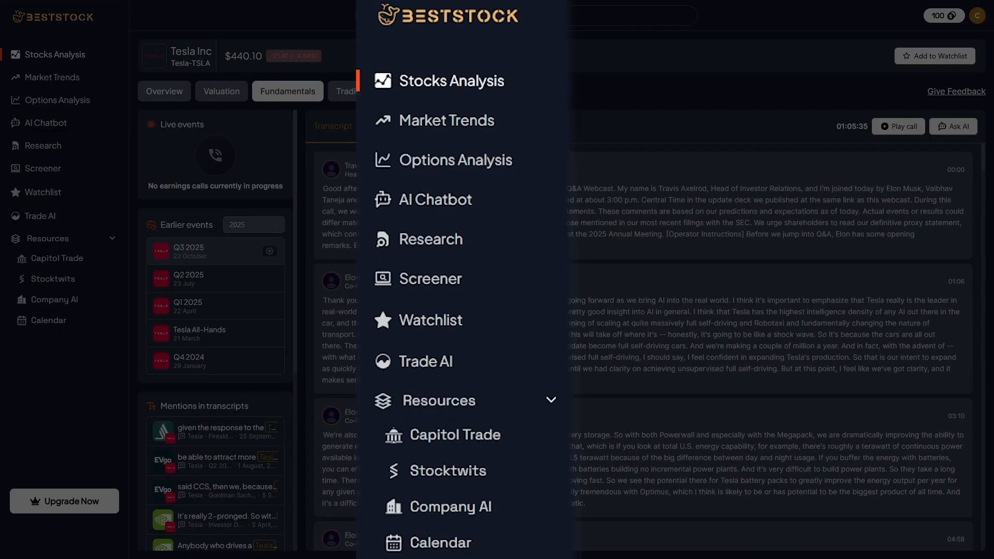
{"action": "scroll", "scroll_direction": "down", "scroll_amount": 3}
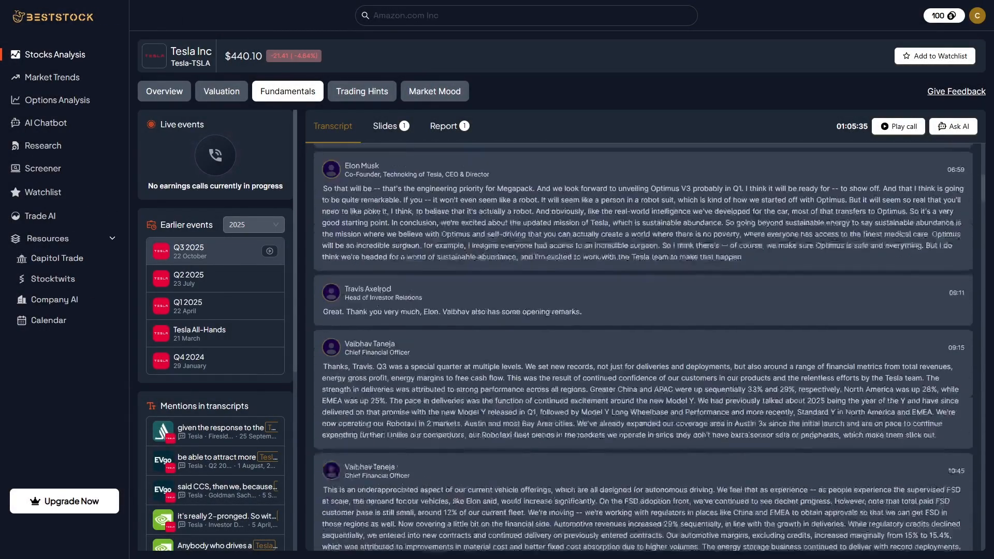
{"action": "scroll", "scroll_direction": "down", "scroll_amount": 3}
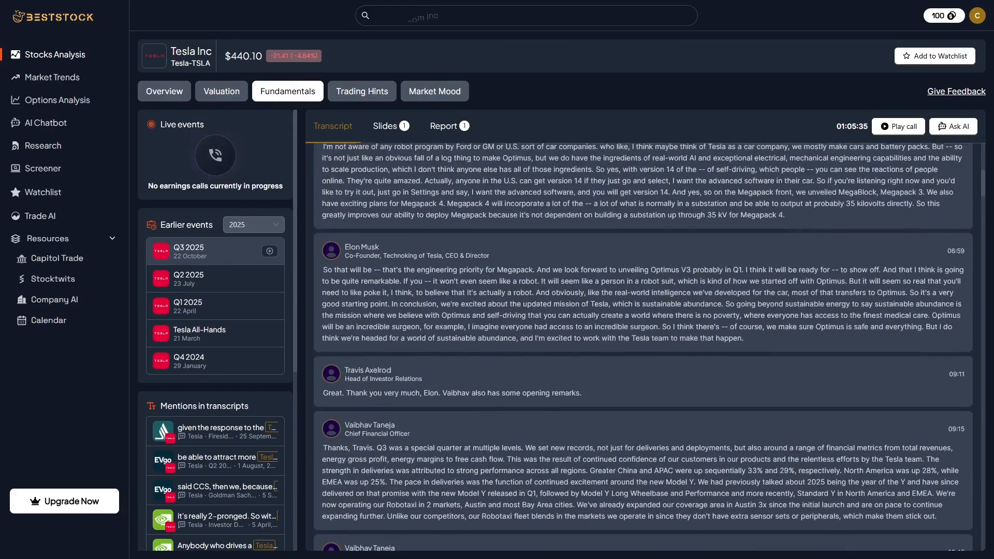
Switch to Tesla's Overview and scroll through competitors and the fundamentals snapshot
{"action": "left_click", "coordinate": [163, 91]}
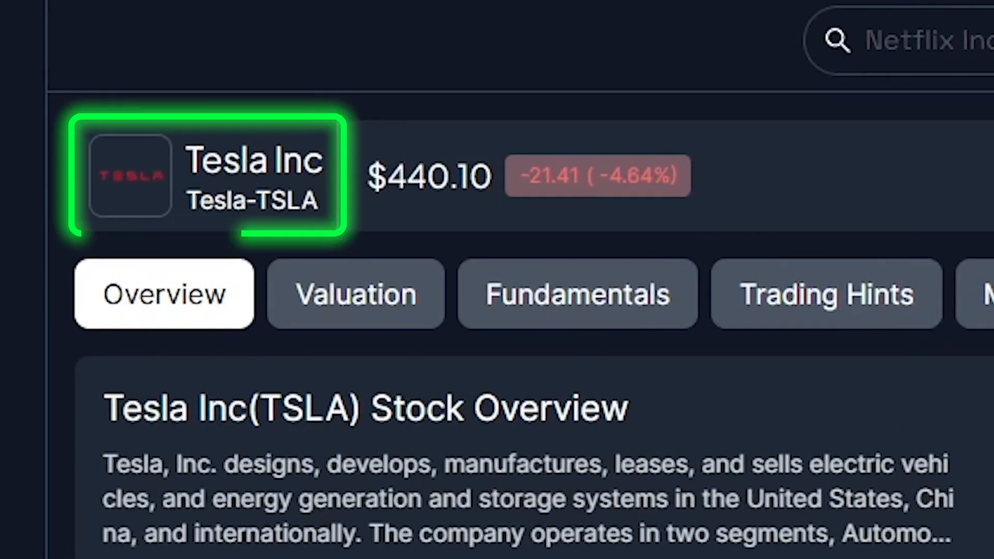
{"action": "scroll", "scroll_direction": "down", "scroll_amount": 3}
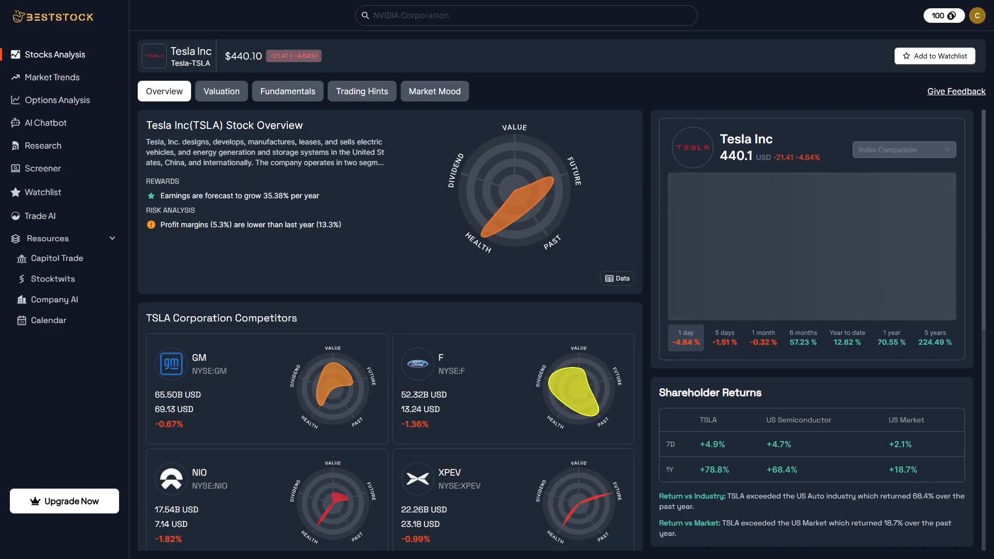
{"action": "left_click", "coordinate": [526, 15]}
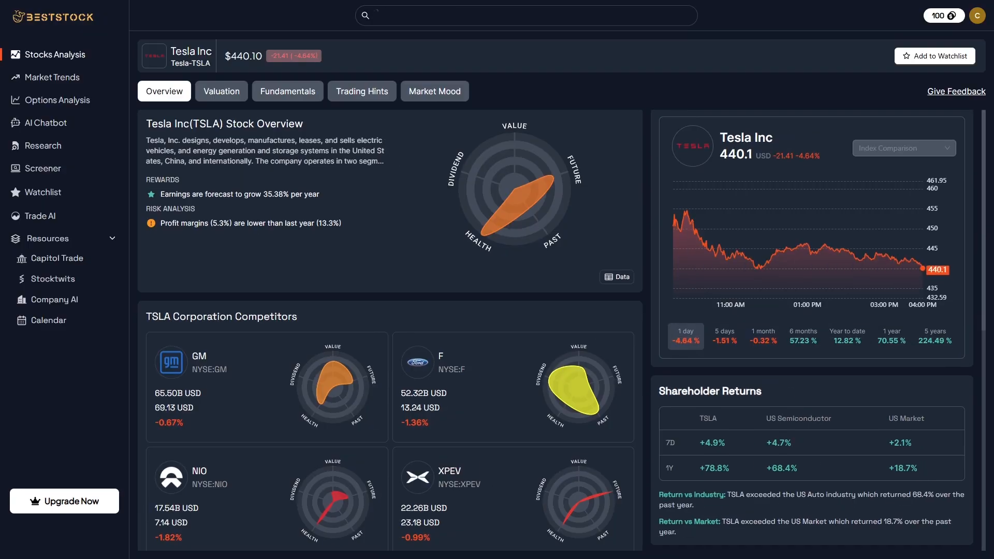
{"action": "scroll", "scroll_direction": "down", "scroll_amount": 3}
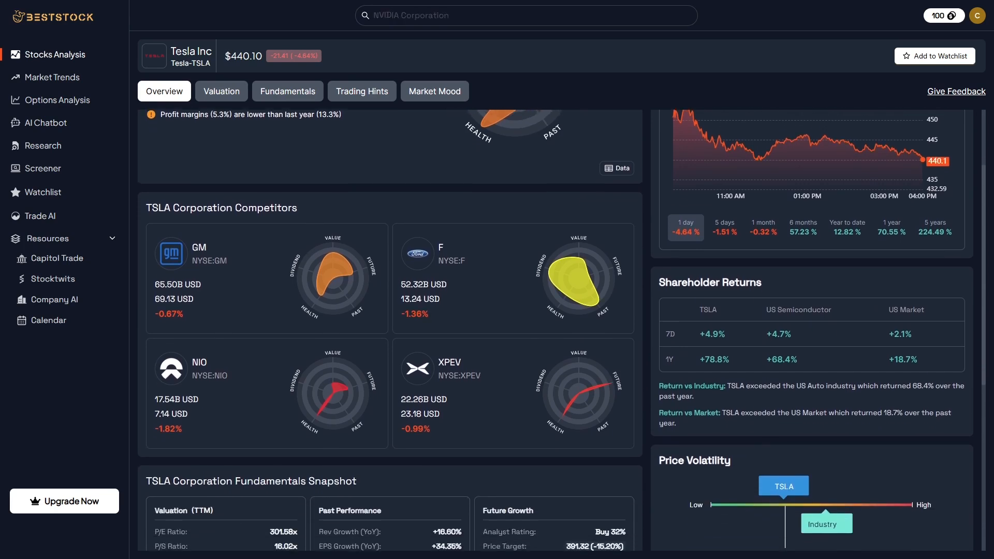
{"action": "scroll", "scroll_direction": "down", "scroll_amount": 3}
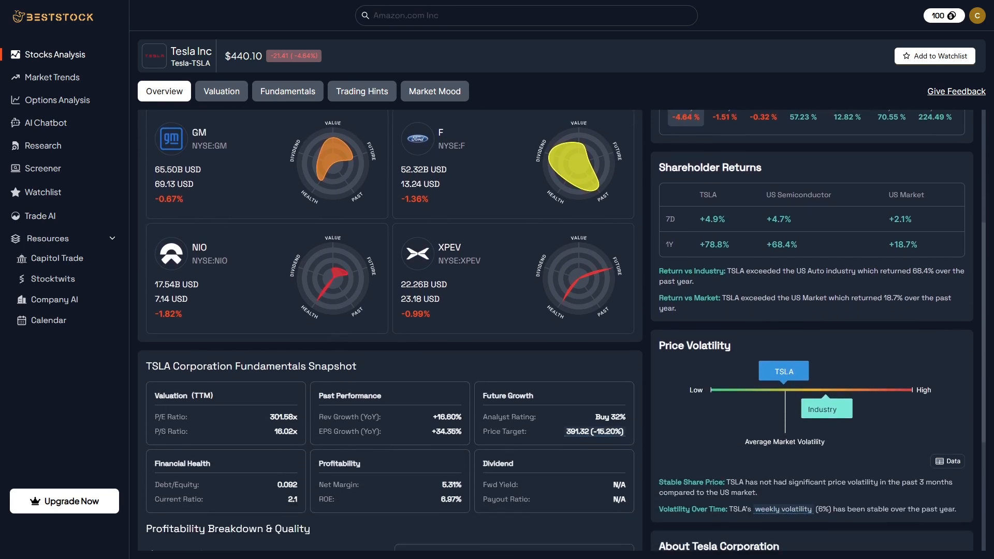
{"action": "scroll", "scroll_direction": "down", "scroll_amount": 3}
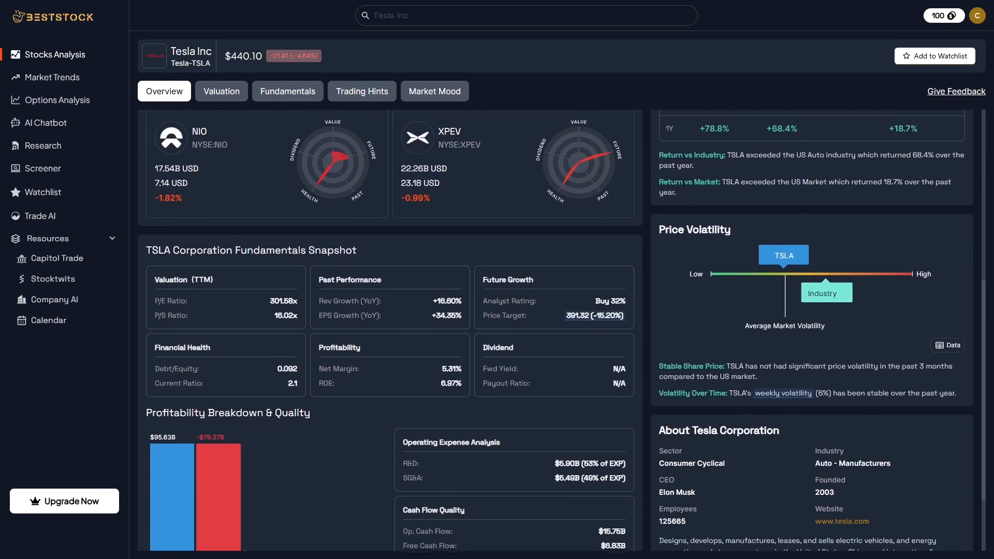
Continue down the overview through profitability, shareholder returns, price volatility and company profile
{"action": "scroll", "scroll_direction": "down", "scroll_amount": 3}
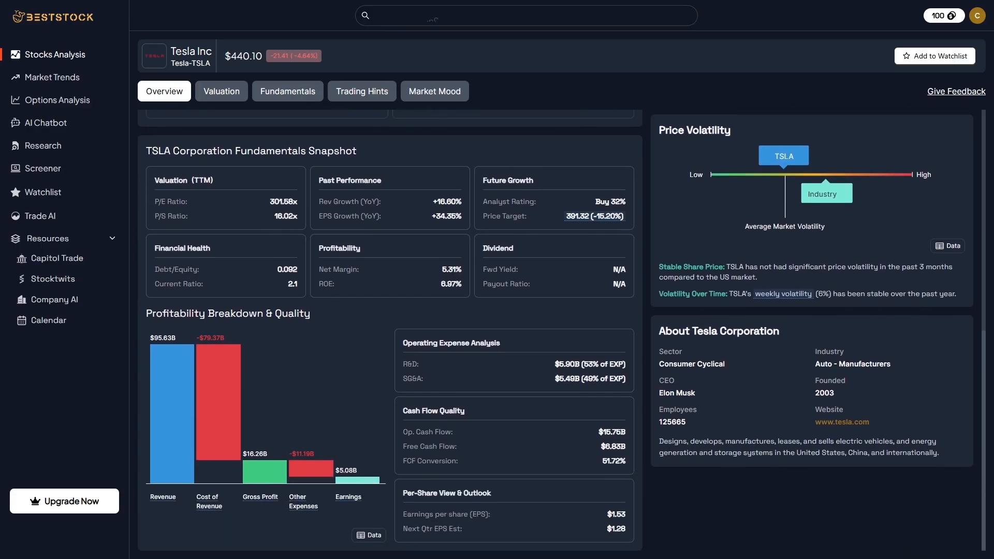
{"action": "scroll", "scroll_direction": "up", "scroll_amount": 3}
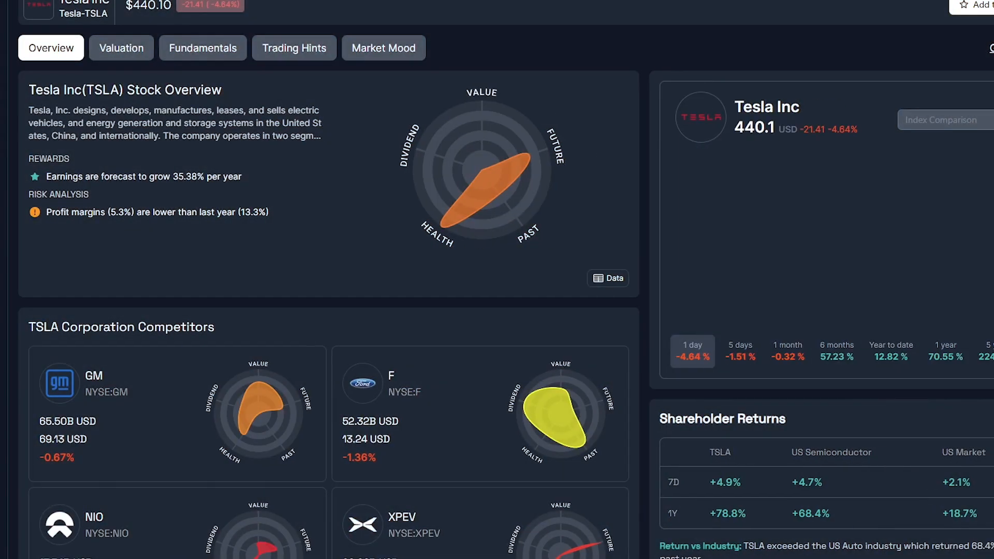
{"action": "scroll", "scroll_direction": "down", "scroll_amount": 3}
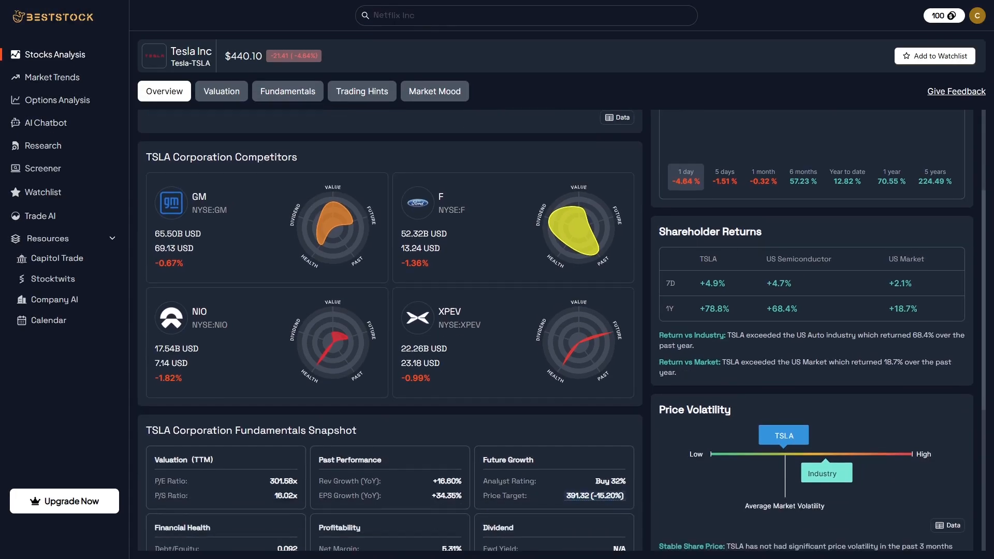
{"action": "scroll", "scroll_direction": "down", "scroll_amount": 3}
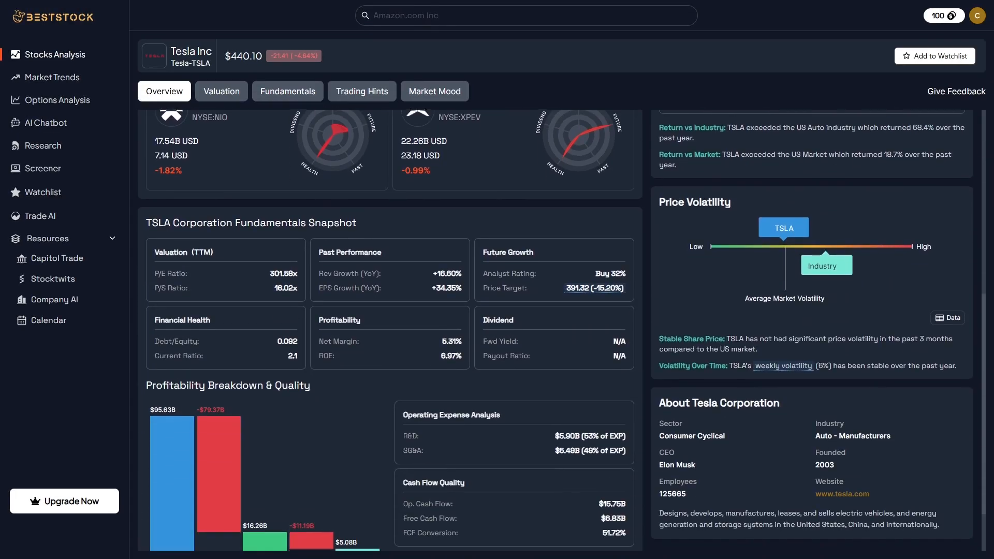
{"action": "scroll", "scroll_direction": "down", "scroll_amount": 3}
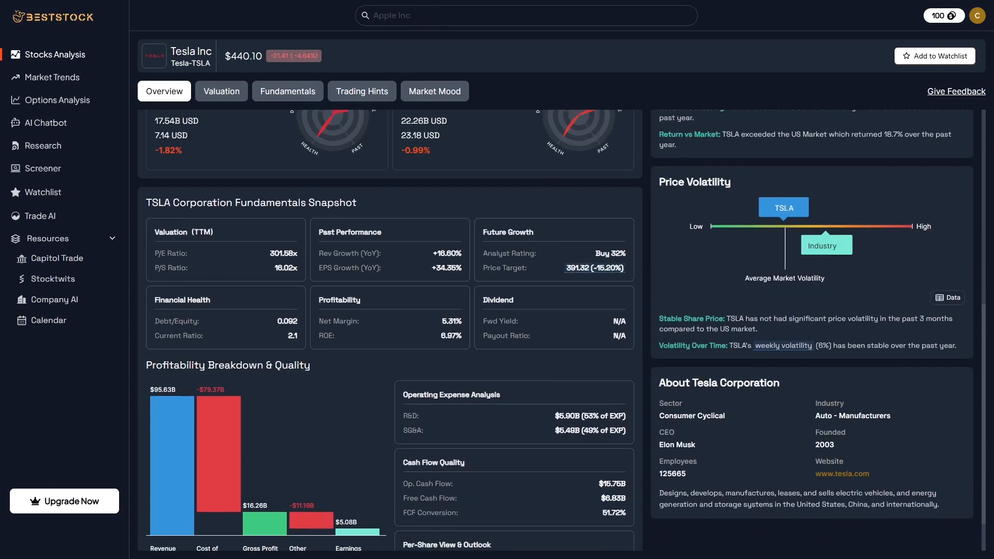
Switch to Tesla's Valuation view and scroll through the valuation ratio charts
{"action": "left_click", "coordinate": [220, 92]}
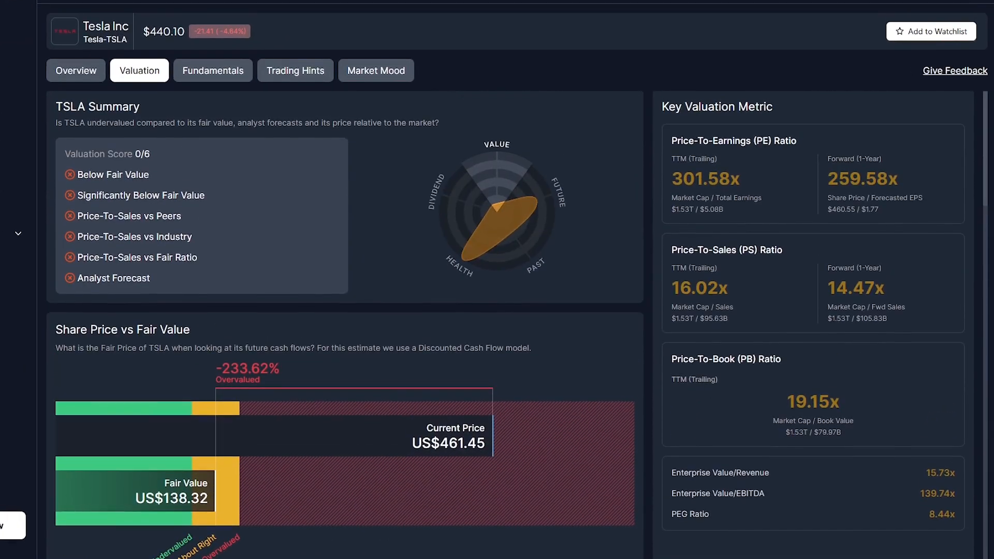
{"action": "scroll", "scroll_direction": "down", "scroll_amount": 3}
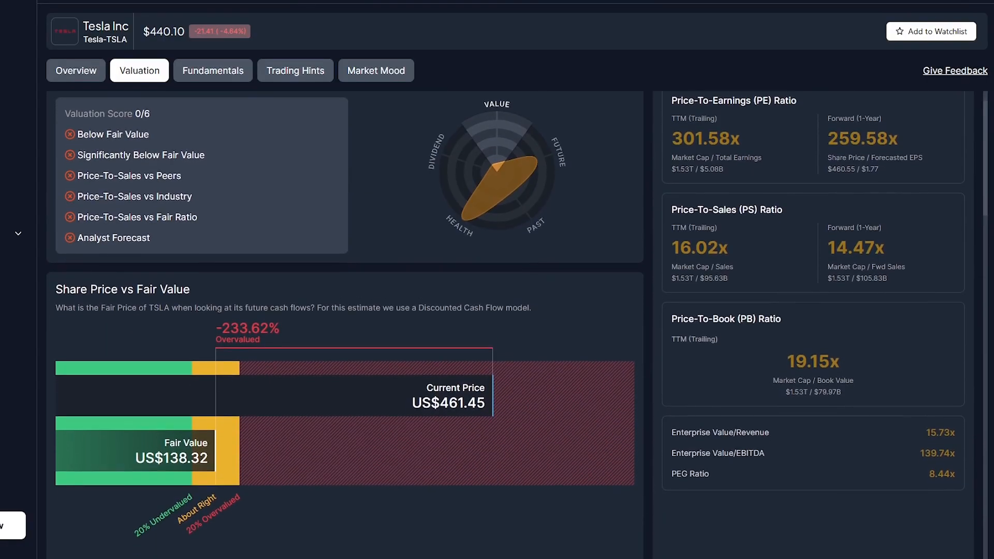
{"action": "scroll", "scroll_direction": "down", "scroll_amount": 3}
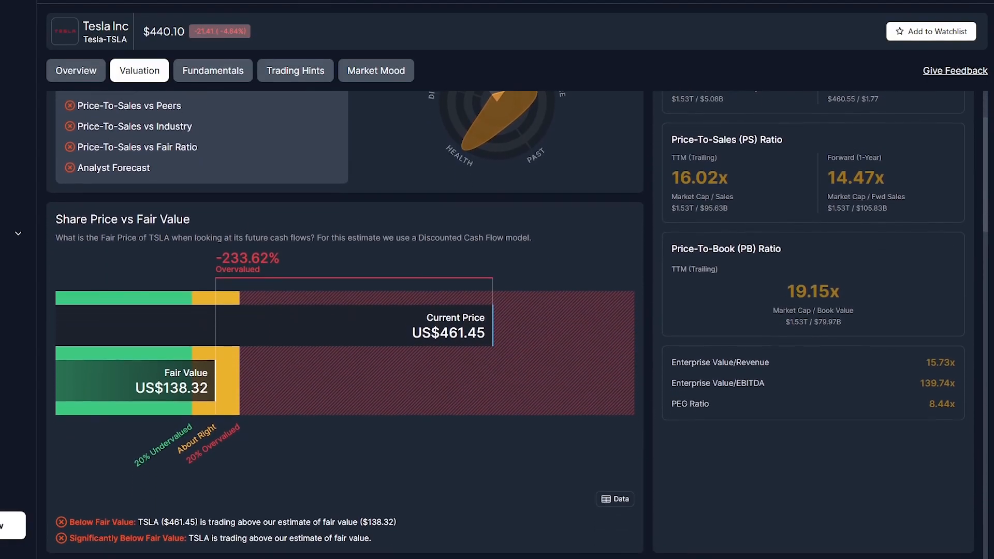
{"action": "scroll", "scroll_direction": "down", "scroll_amount": 3}
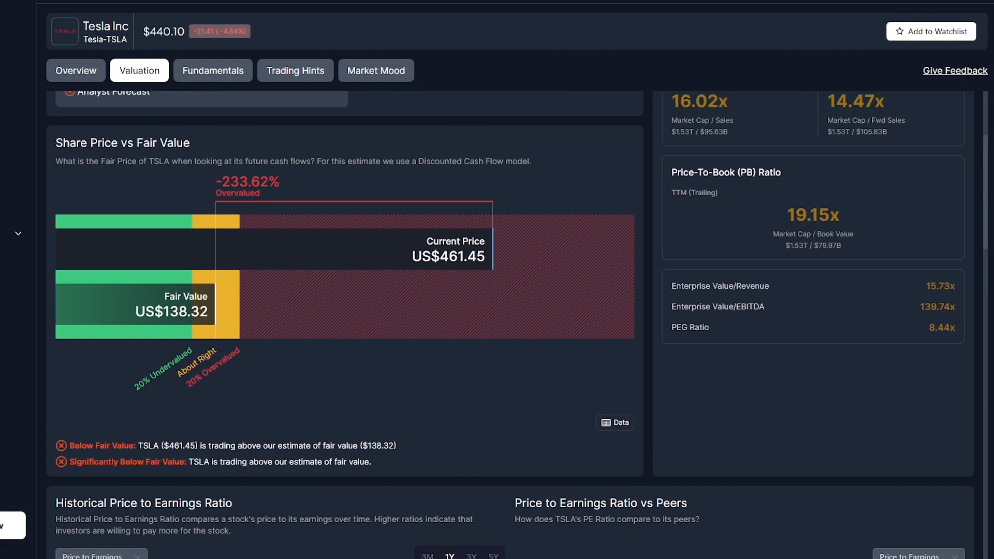
{"action": "scroll", "scroll_direction": "down", "scroll_amount": 3}
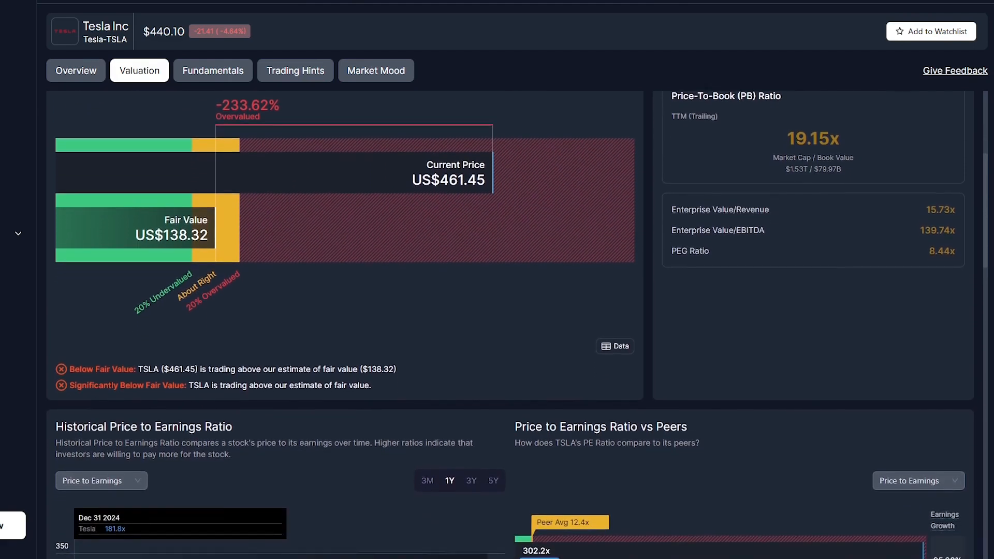
{"action": "scroll", "scroll_direction": "down", "scroll_amount": 3}
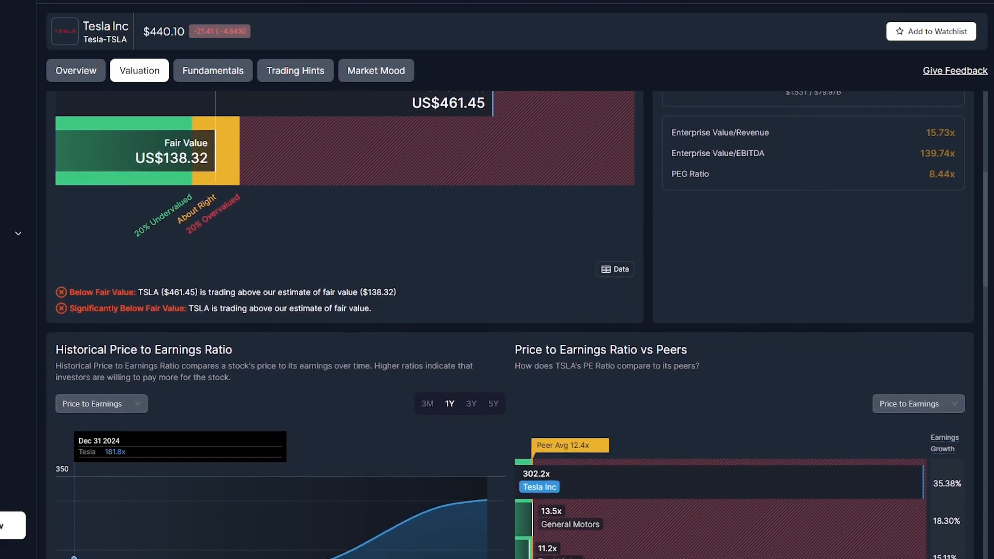
Scroll through the remaining valuation charts down to the end of the section
{"action": "scroll", "scroll_direction": "down", "scroll_amount": 3}
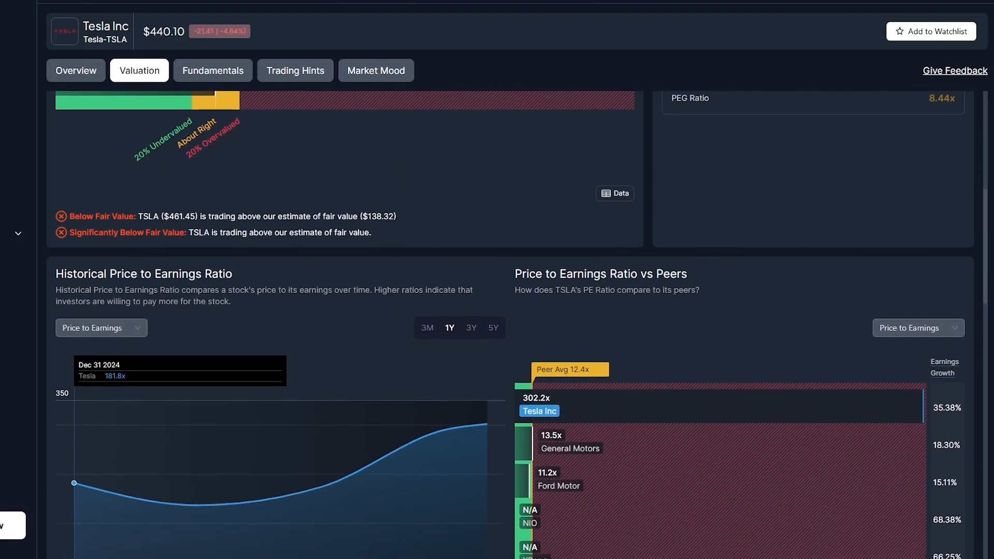
{"action": "scroll", "scroll_direction": "down", "scroll_amount": 3}
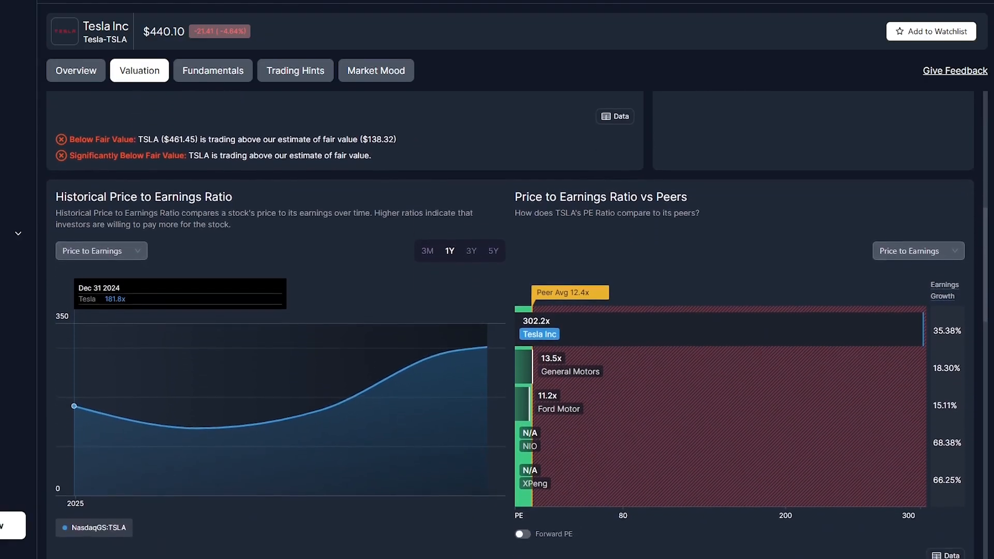
{"action": "scroll", "scroll_direction": "down", "scroll_amount": 3}
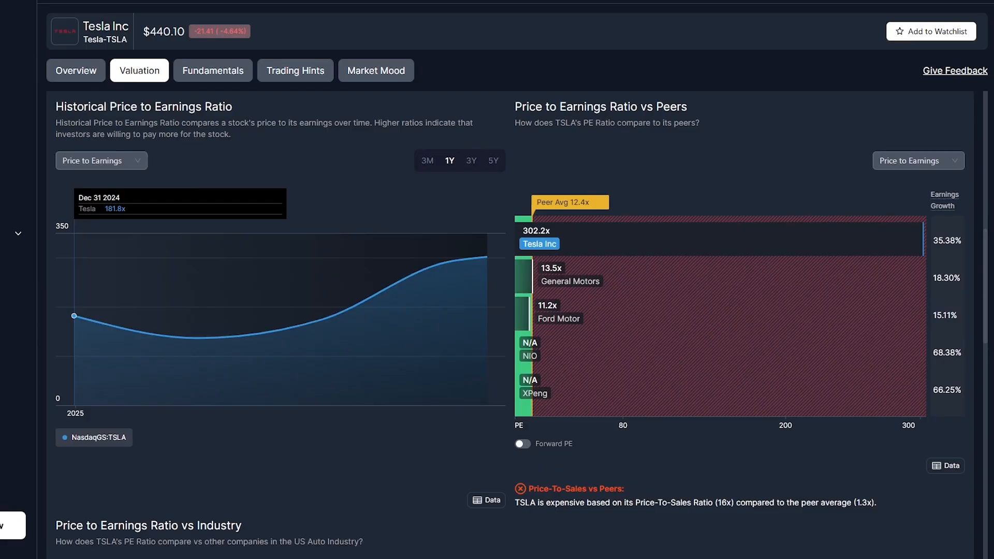
{"action": "scroll", "scroll_direction": "down", "scroll_amount": 3}
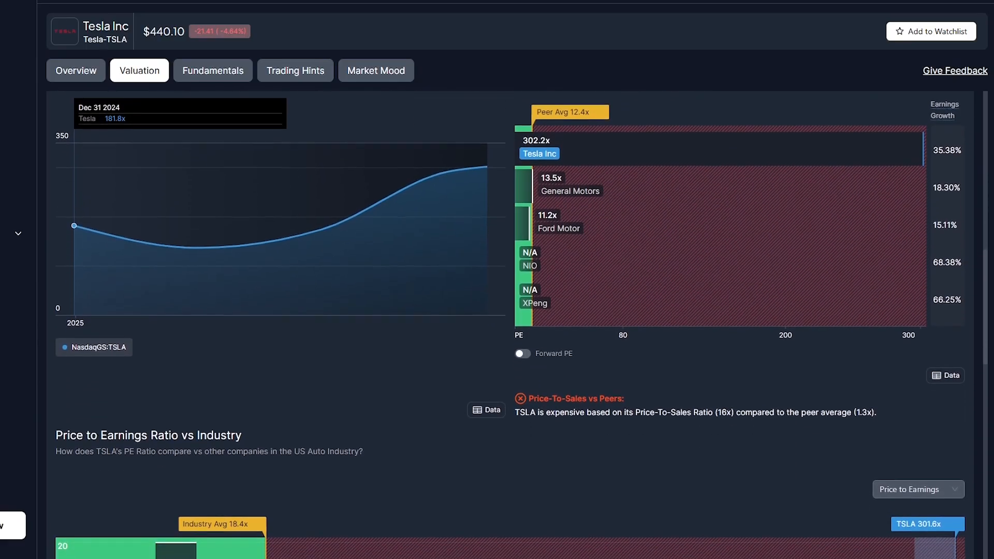
{"action": "scroll", "scroll_direction": "down", "scroll_amount": 3}
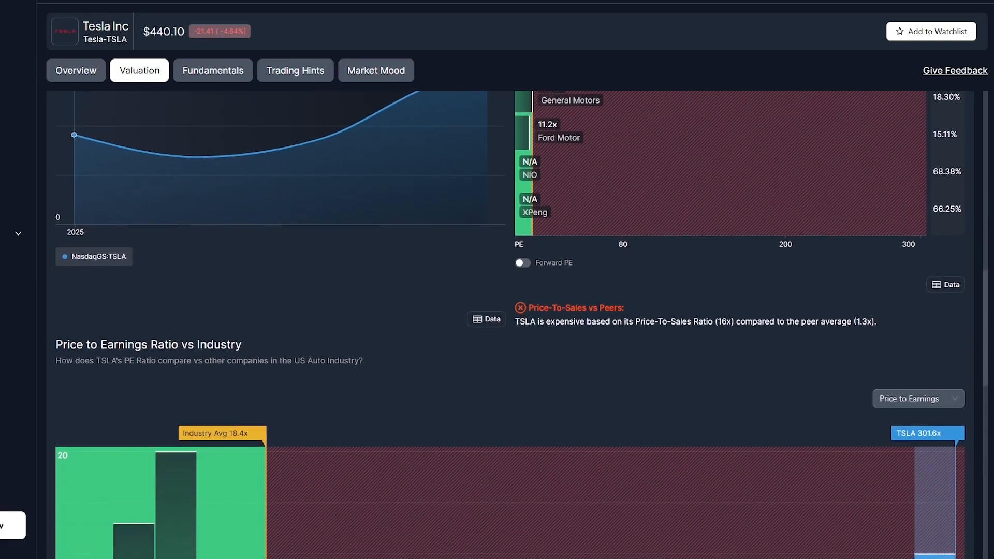
{"action": "scroll", "scroll_direction": "down", "scroll_amount": 3}
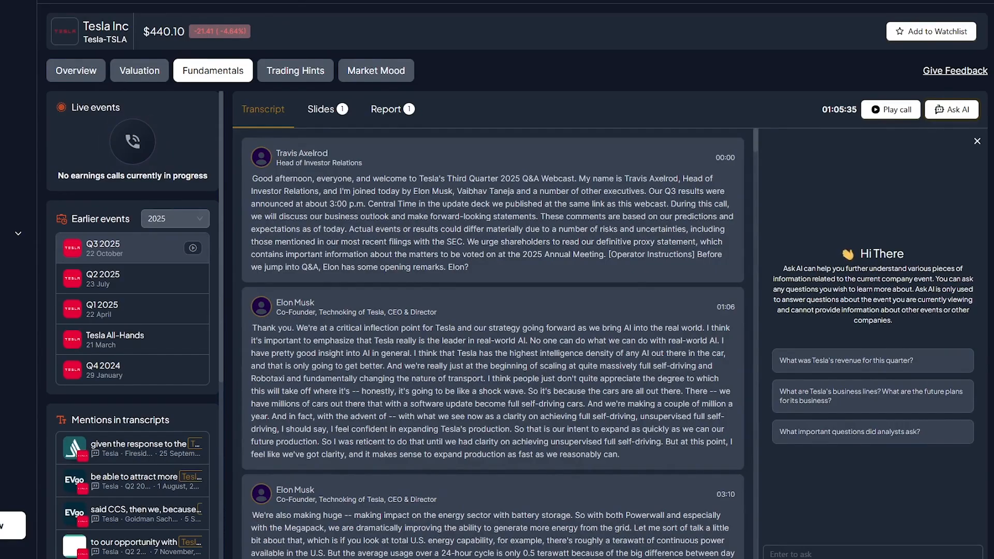
Show the Q3 2025 update slide deck and step through several slides
{"action": "scroll", "scroll_direction": "down", "scroll_amount": 3}
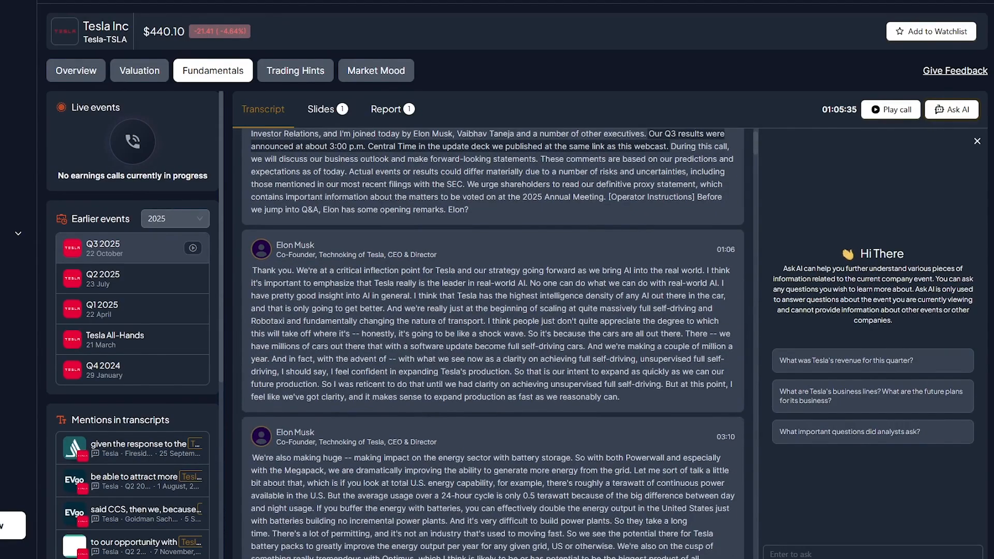
{"action": "left_click", "coordinate": [327, 108]}
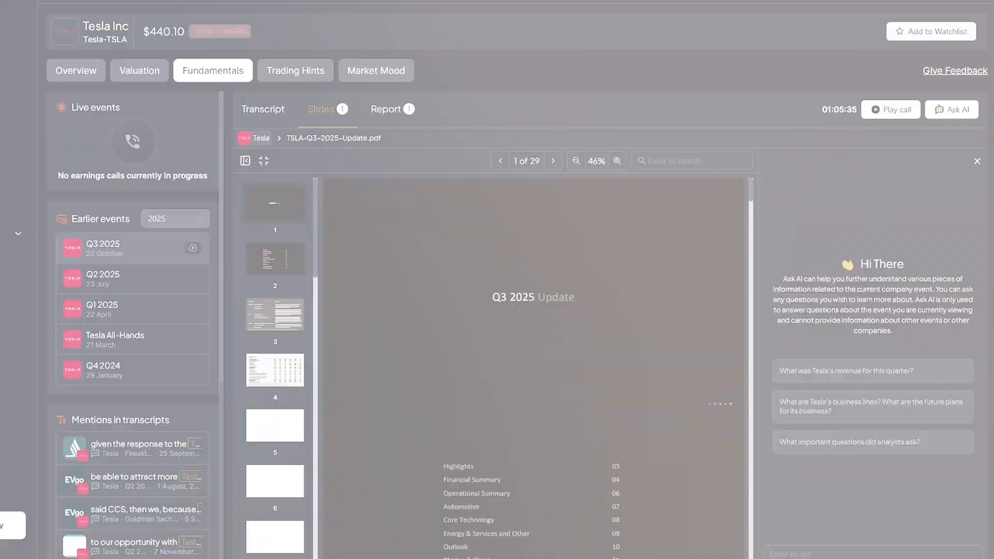
{"action": "left_click", "coordinate": [552, 161]}
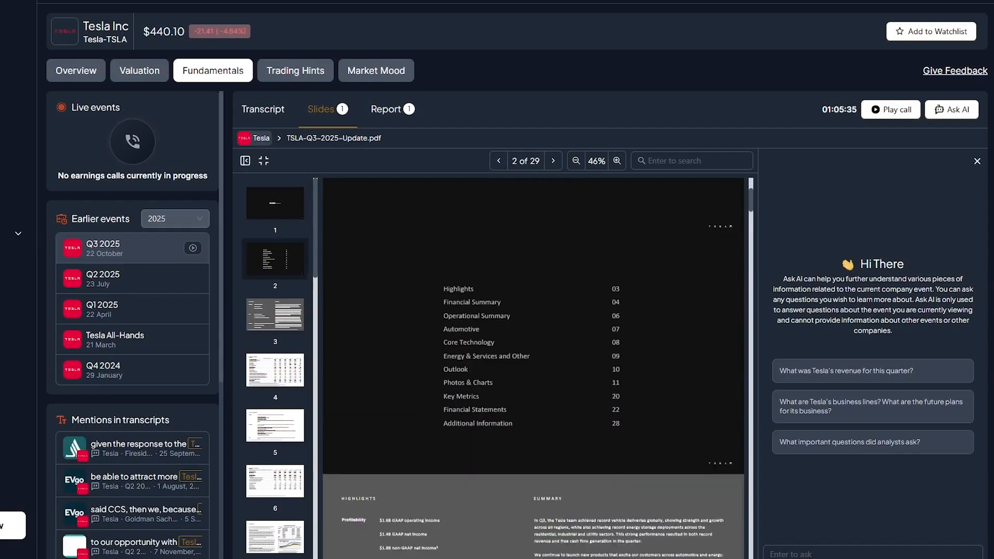
{"action": "left_click", "coordinate": [552, 161]}
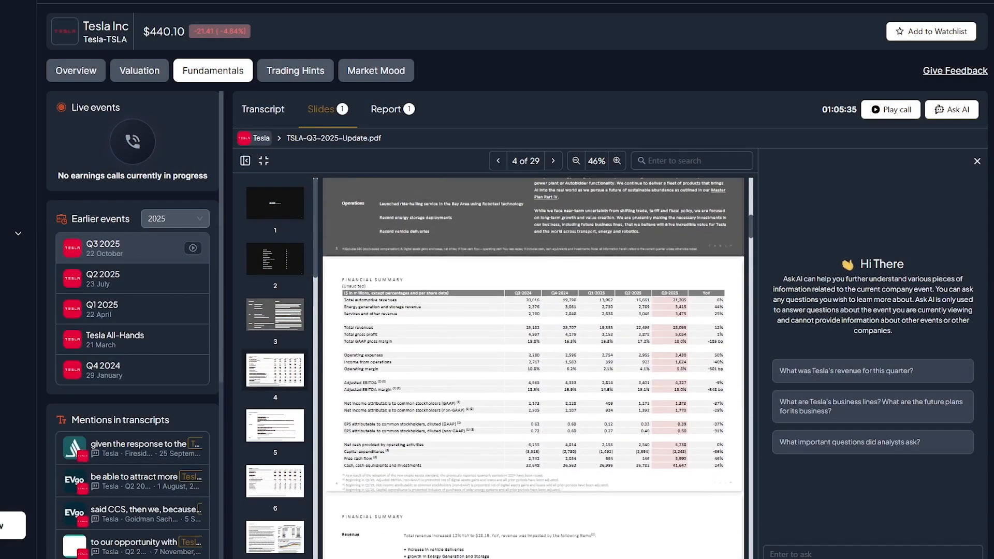
{"action": "left_click", "coordinate": [552, 160]}
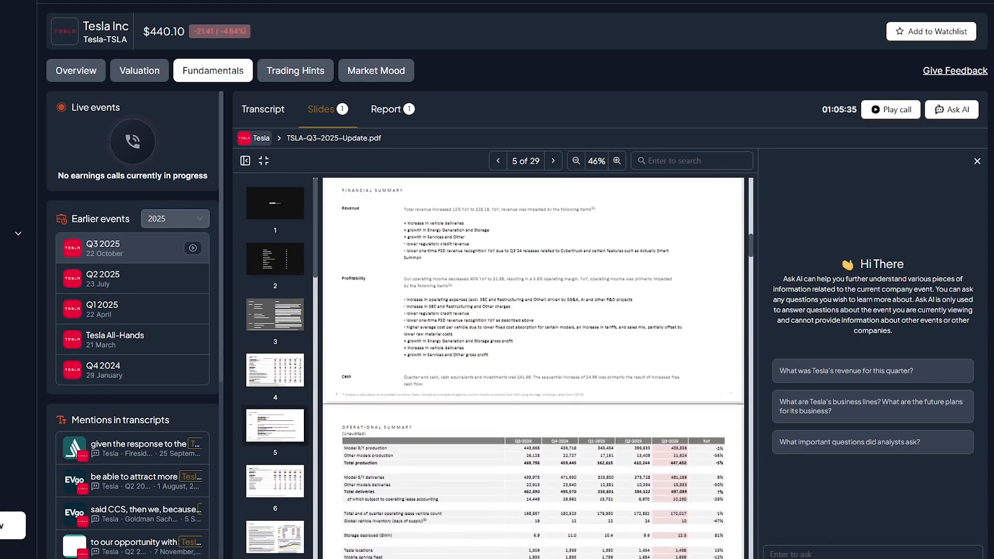
View the Q3 2025 10-Q report, then Tesla's analyst ratings and price targets under Trading Hints
{"action": "left_click", "coordinate": [385, 108]}
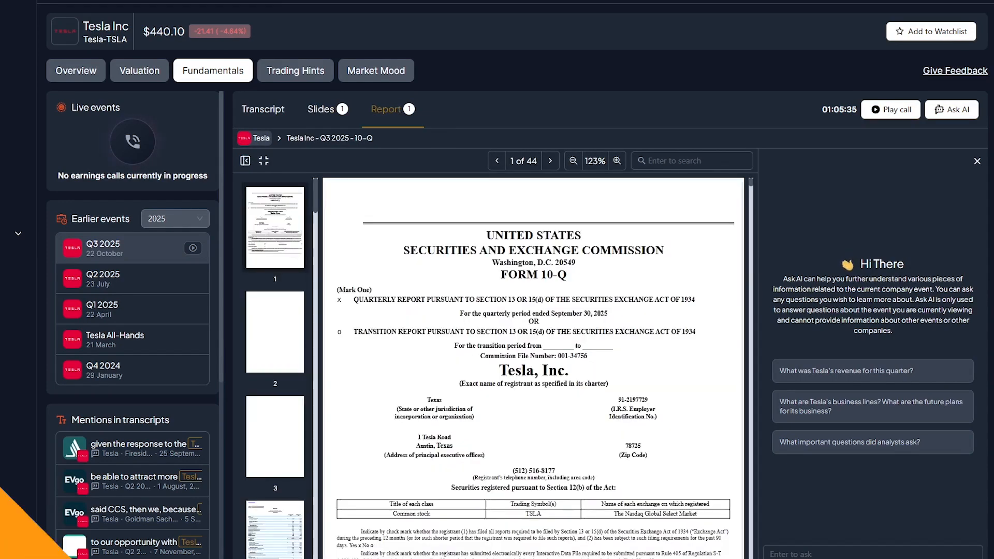
{"action": "left_click", "coordinate": [295, 71]}
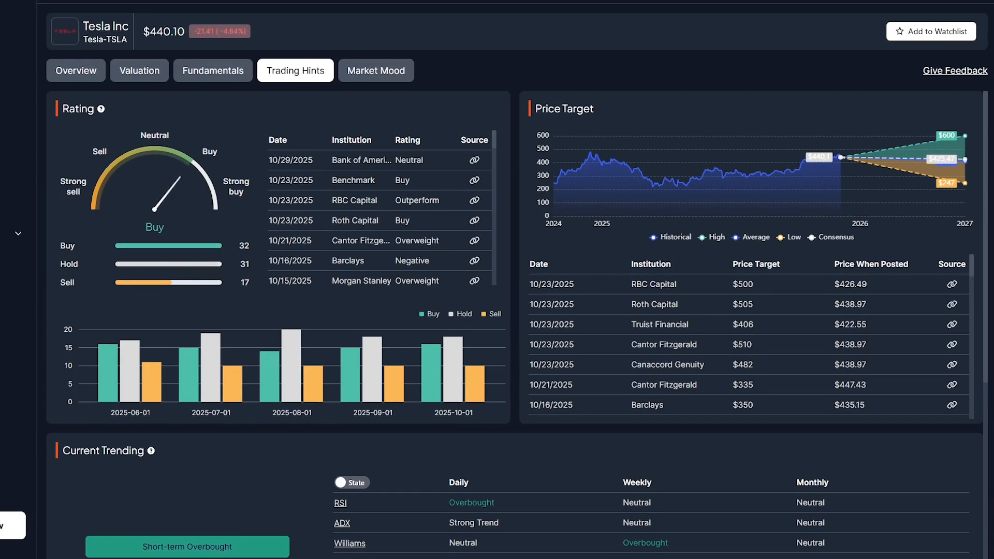
Scroll through Tesla's Current Trending indicators and Expected Move table
{"action": "scroll", "scroll_direction": "down", "scroll_amount": 3}
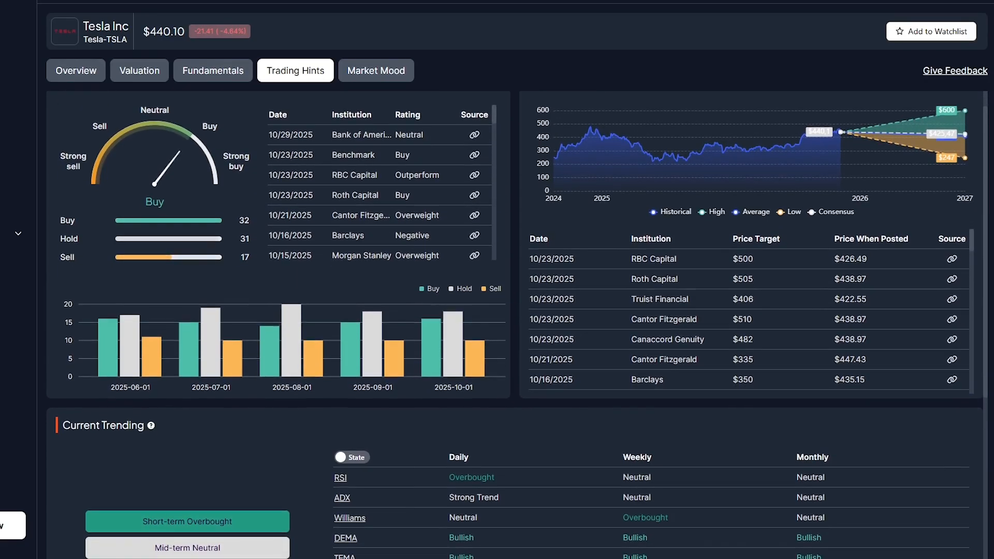
{"action": "scroll", "scroll_direction": "down", "scroll_amount": 3}
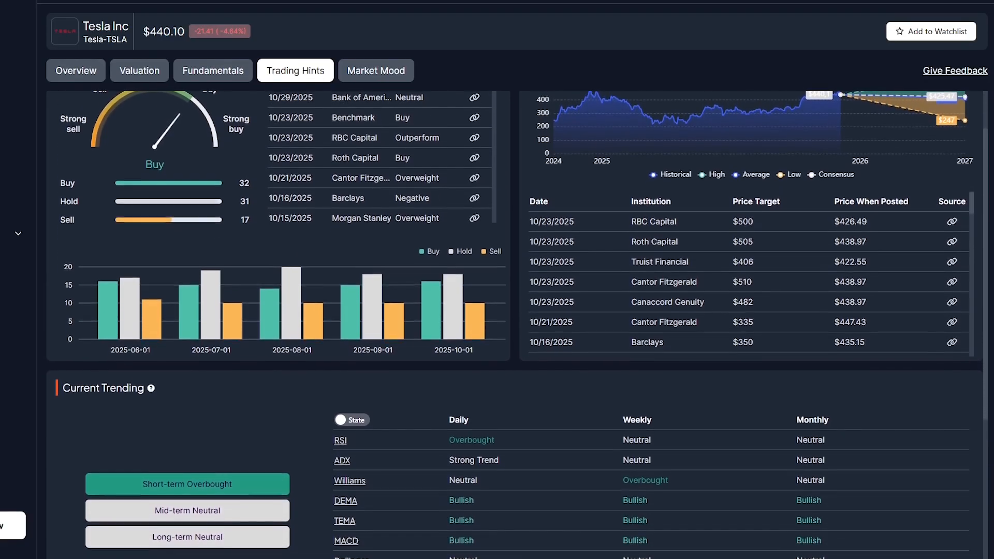
{"action": "scroll", "scroll_direction": "down", "scroll_amount": 3}
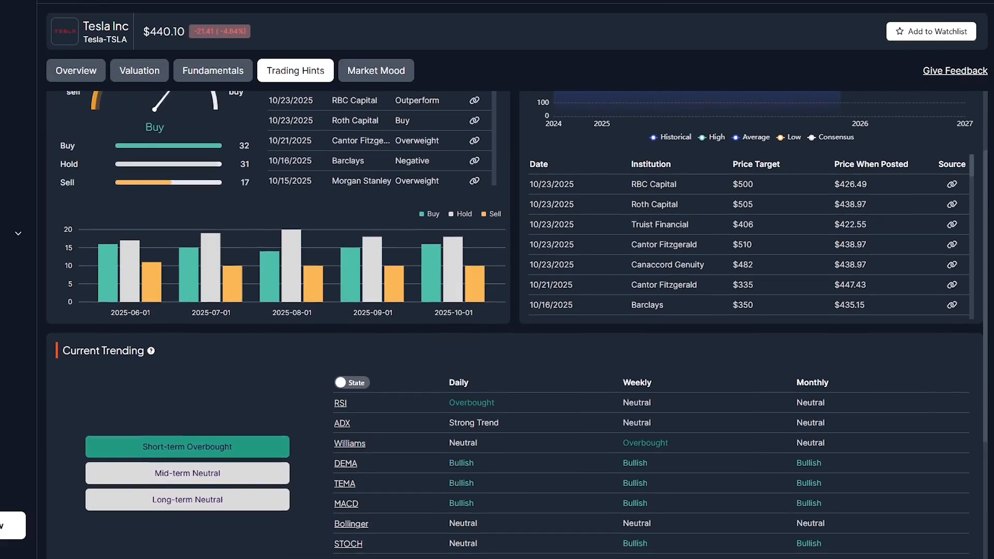
{"action": "scroll", "scroll_direction": "down", "scroll_amount": 3}
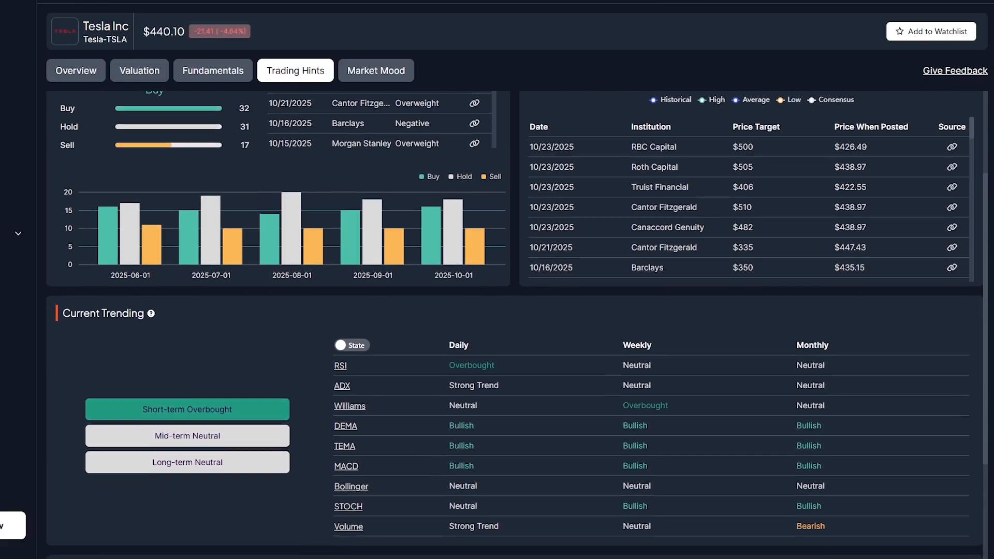
{"action": "scroll", "scroll_direction": "down", "scroll_amount": 3}
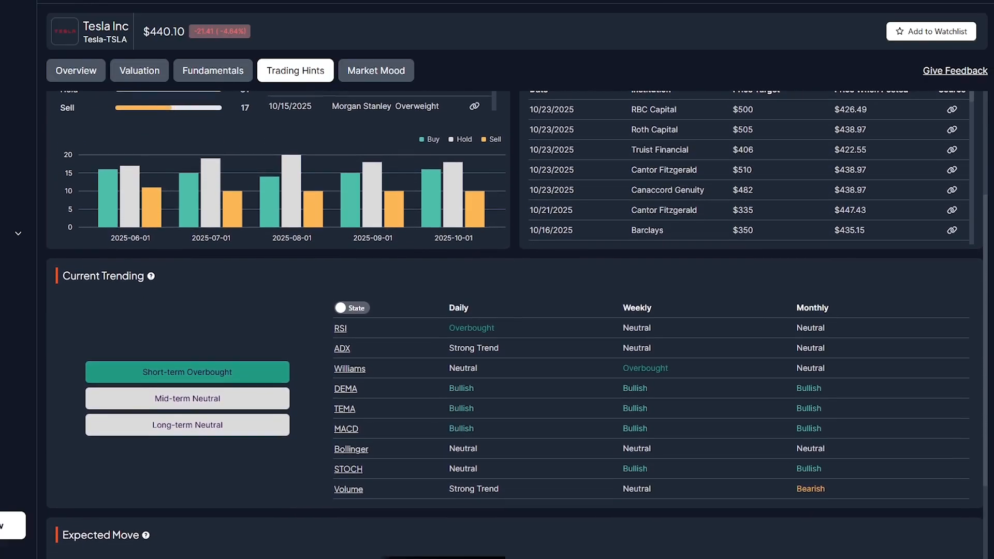
{"action": "scroll", "scroll_direction": "down", "scroll_amount": 3}
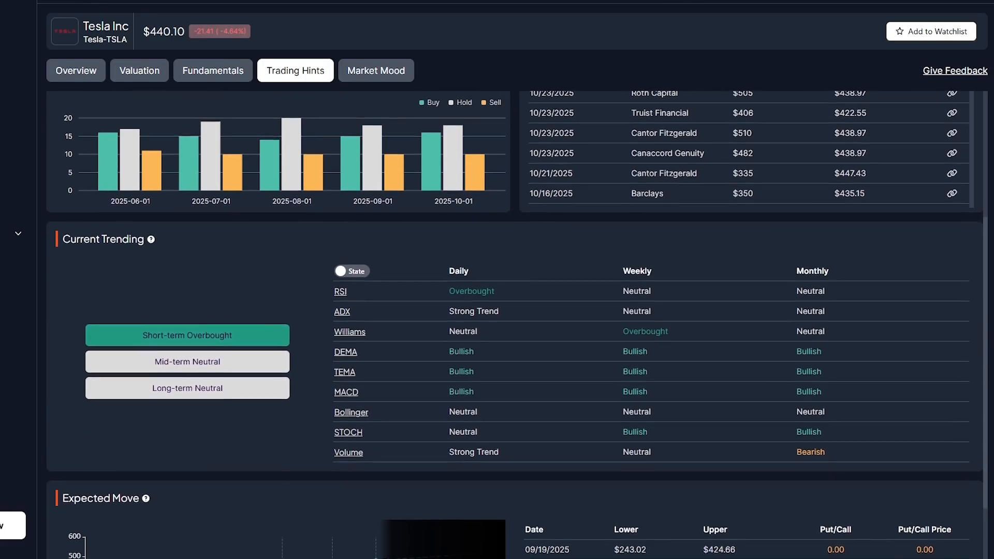
{"action": "scroll", "scroll_direction": "down", "scroll_amount": 3}
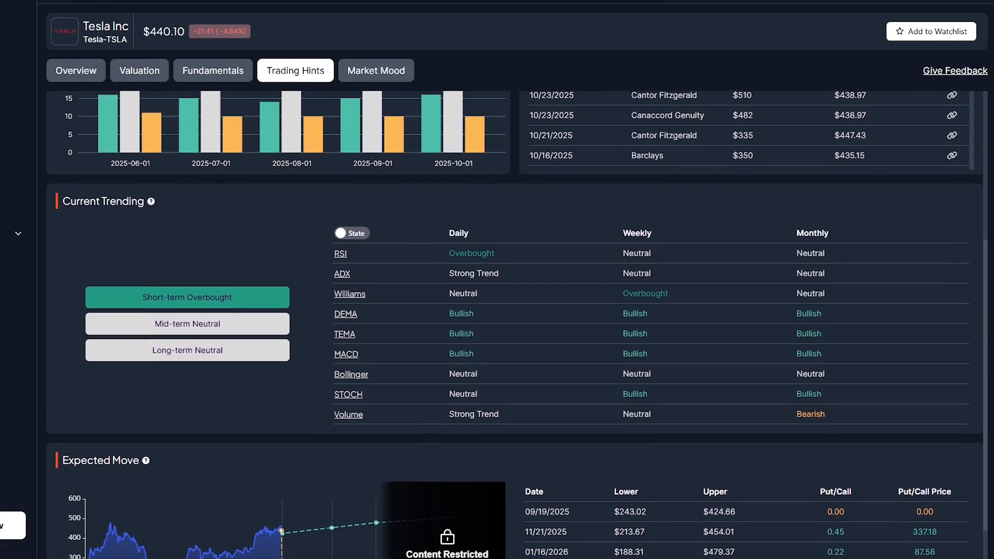
{"action": "scroll", "scroll_direction": "down", "scroll_amount": 3}
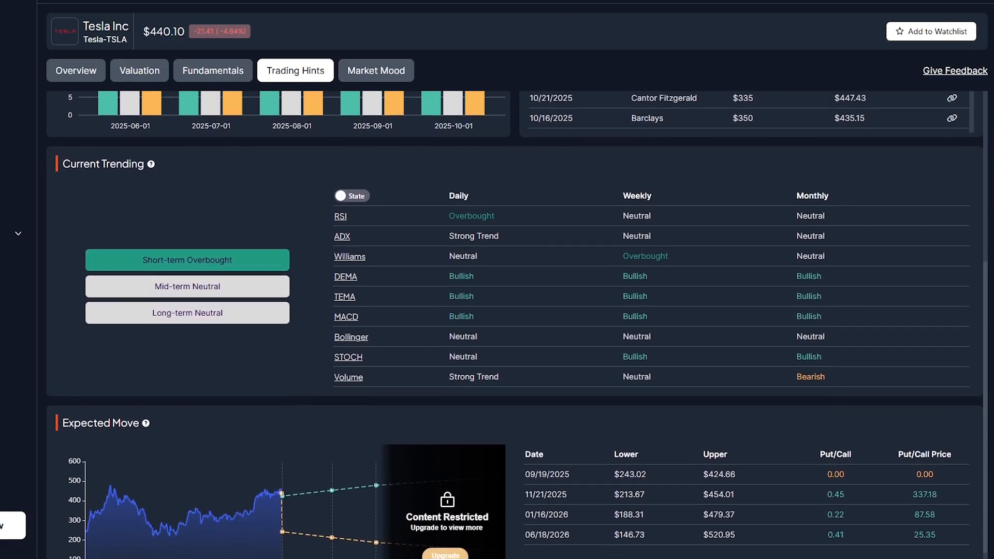
{"action": "scroll", "scroll_direction": "down", "scroll_amount": 3}
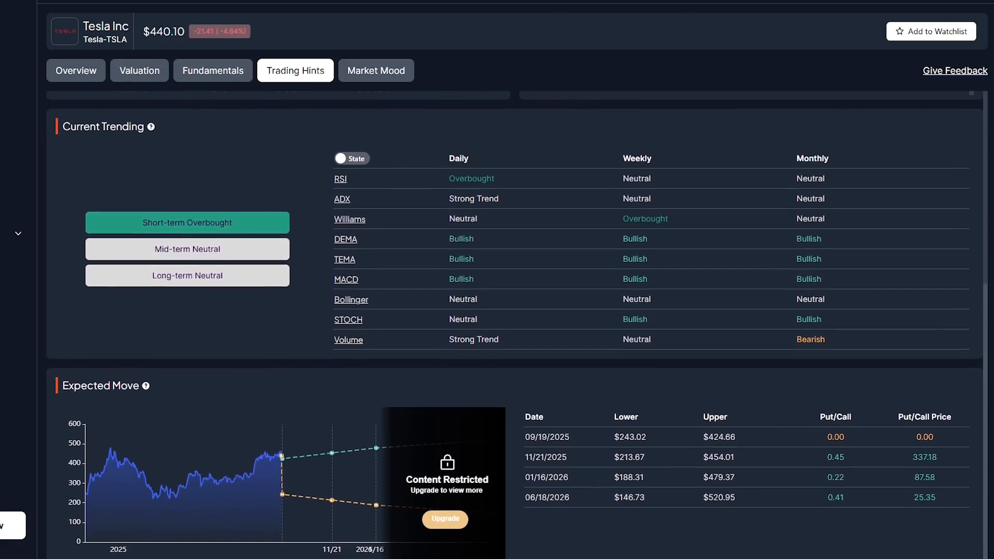
{"action": "scroll", "scroll_direction": "up", "scroll_amount": 3}
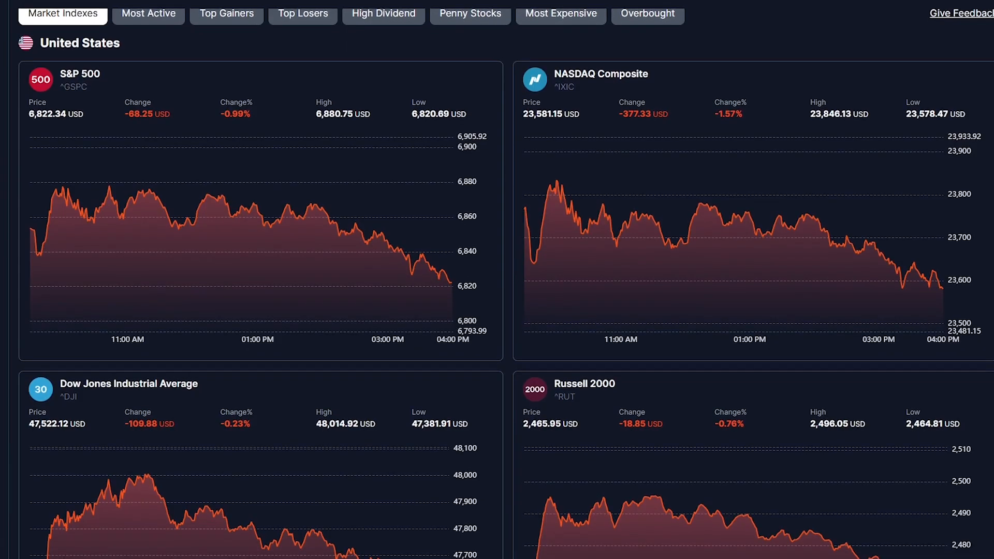
Scroll the US index charts, then move on to Options Analysis for Tesla
{"action": "scroll", "scroll_direction": "down", "scroll_amount": 3}
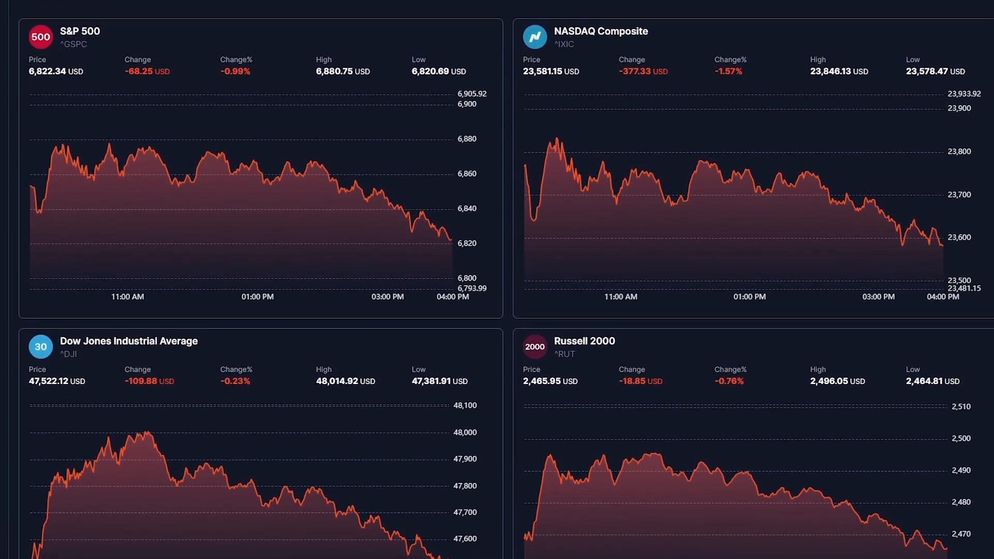
{"action": "scroll", "scroll_direction": "down", "scroll_amount": 3}
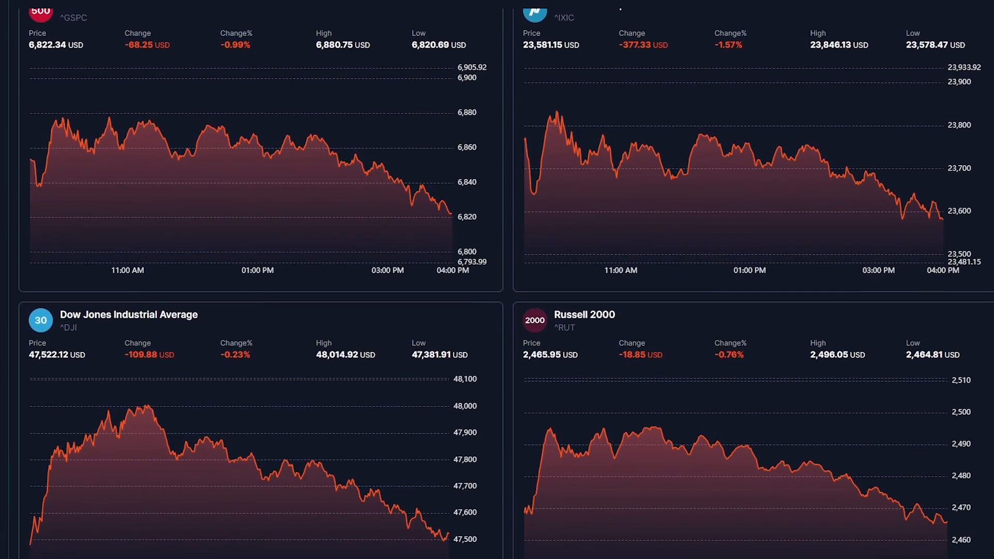
{"action": "mouse_move", "coordinate": [735, 437]}
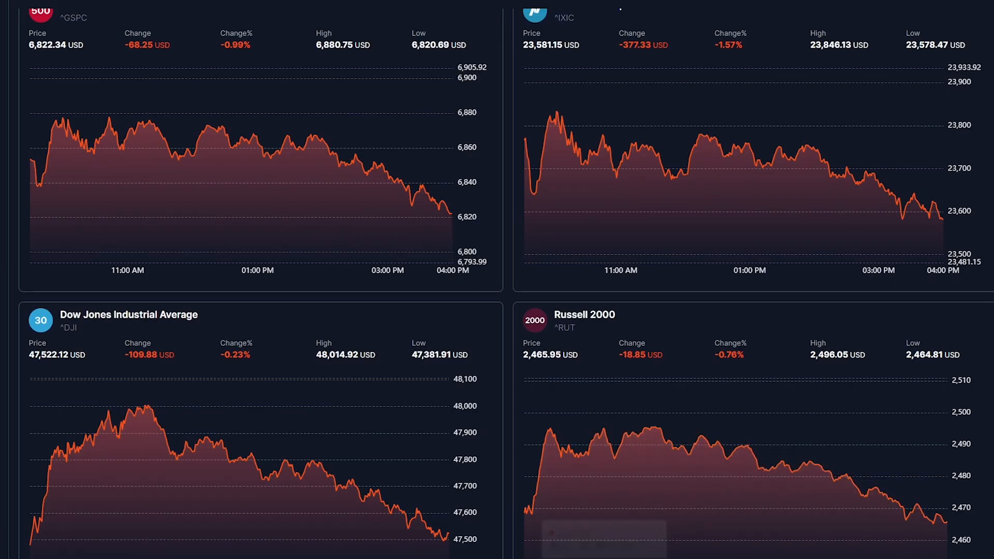
{"action": "mouse_move", "coordinate": [266, 462]}
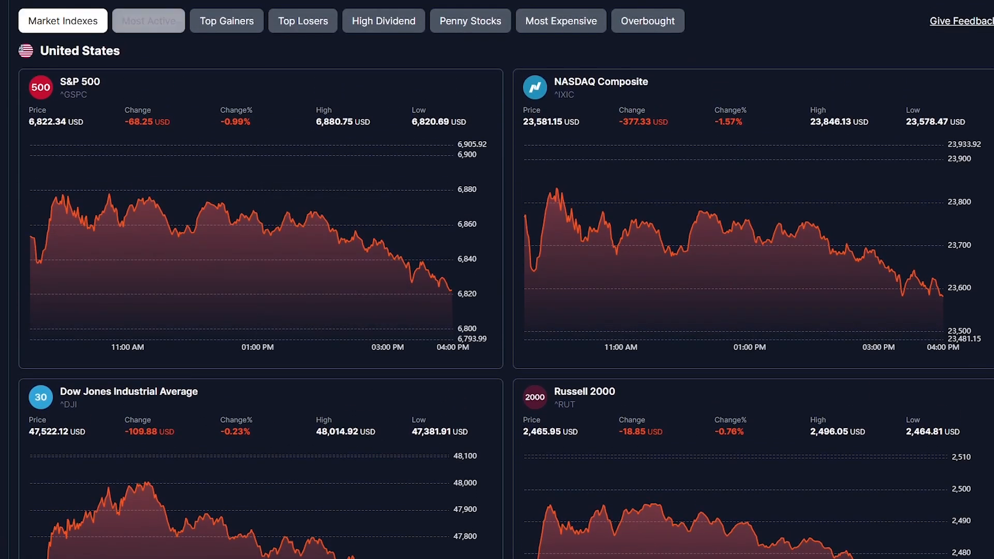
{"action": "left_click", "coordinate": [148, 20]}
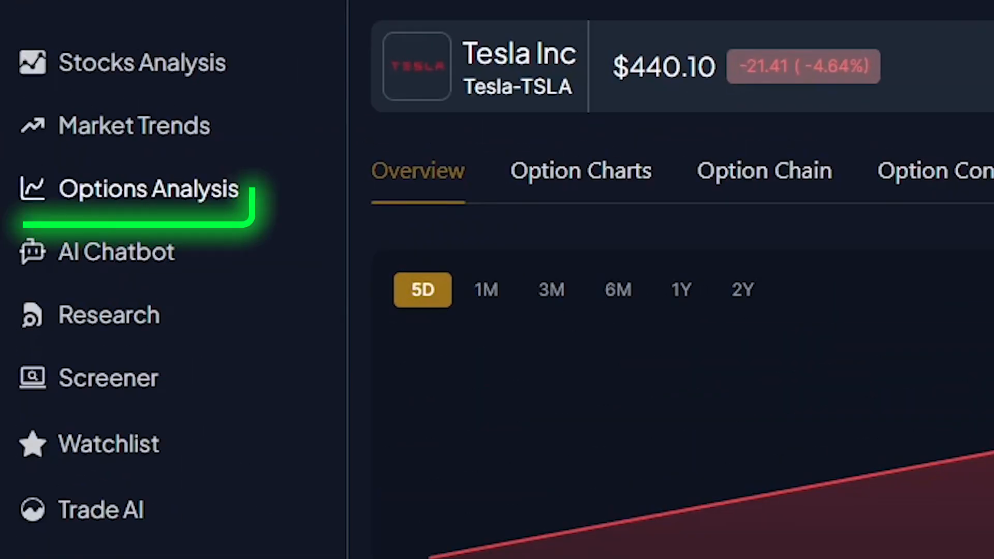
Scroll through Tesla's open interest and volume by strike option charts
{"action": "scroll", "scroll_direction": "down", "scroll_amount": 3}
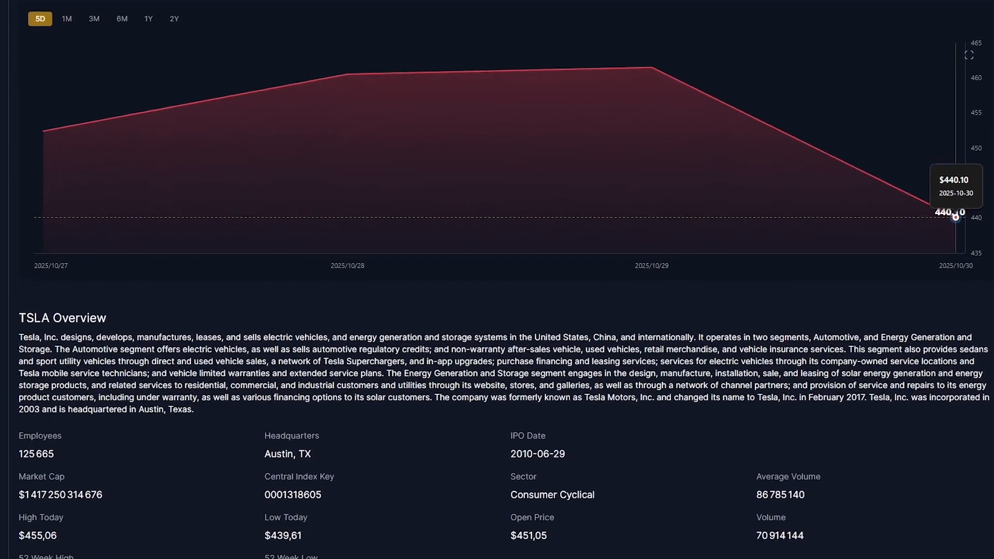
{"action": "scroll", "scroll_direction": "down", "scroll_amount": 3}
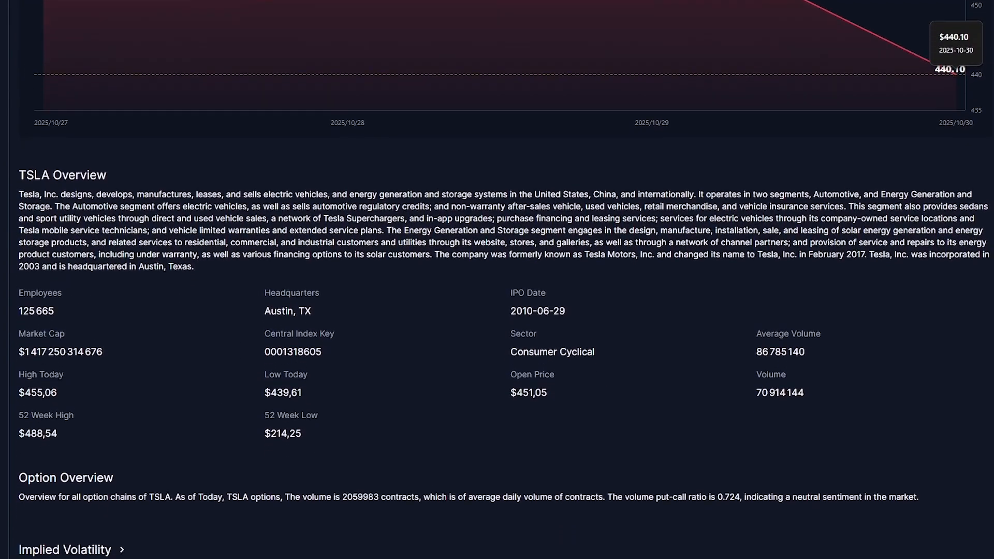
{"action": "scroll", "scroll_direction": "down", "scroll_amount": 3}
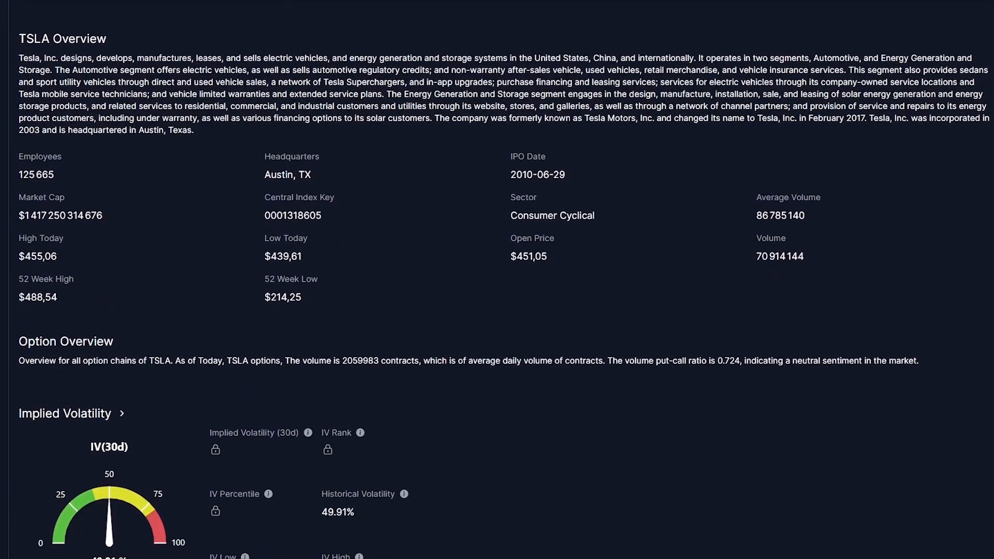
{"action": "scroll", "scroll_direction": "down", "scroll_amount": 3}
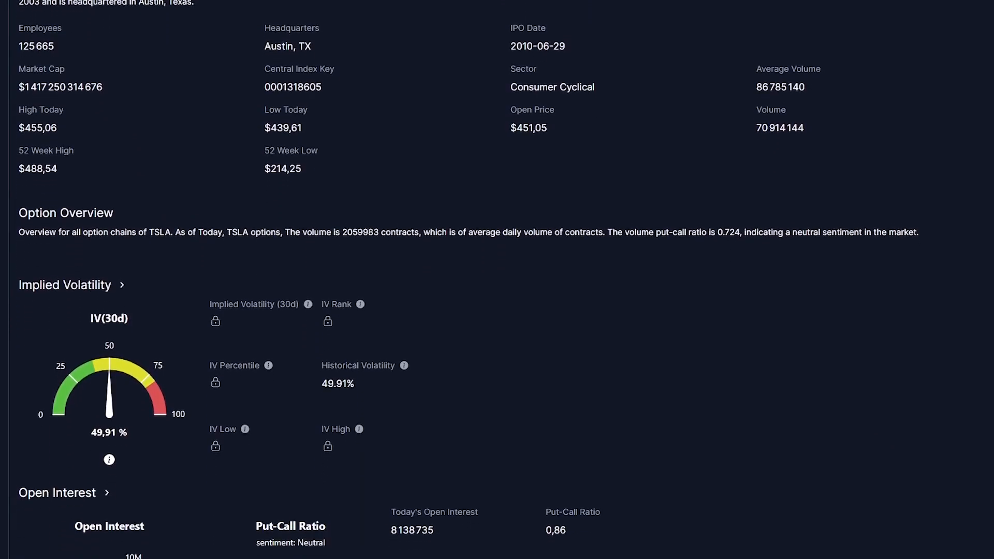
{"action": "scroll", "scroll_direction": "down", "scroll_amount": 3}
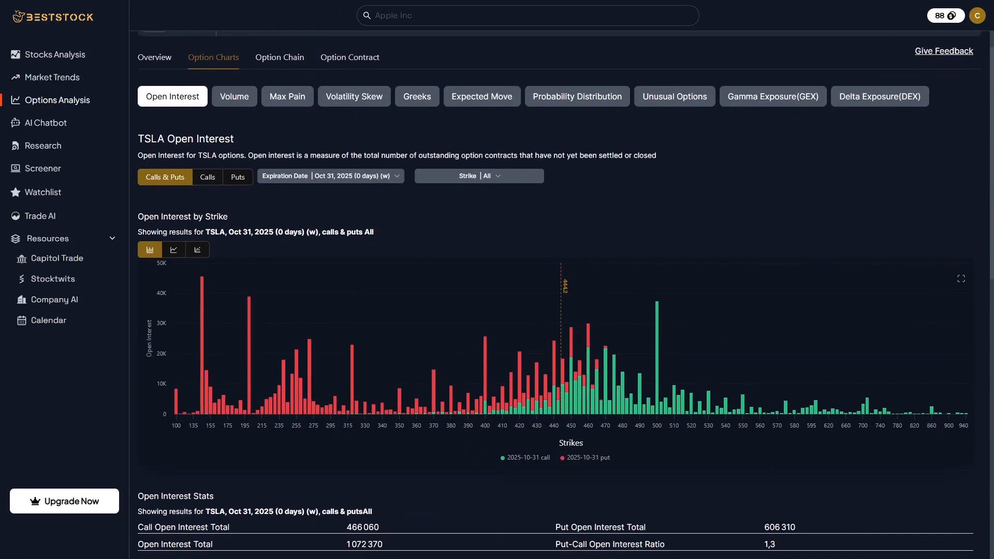
{"action": "scroll", "scroll_direction": "down", "scroll_amount": 3}
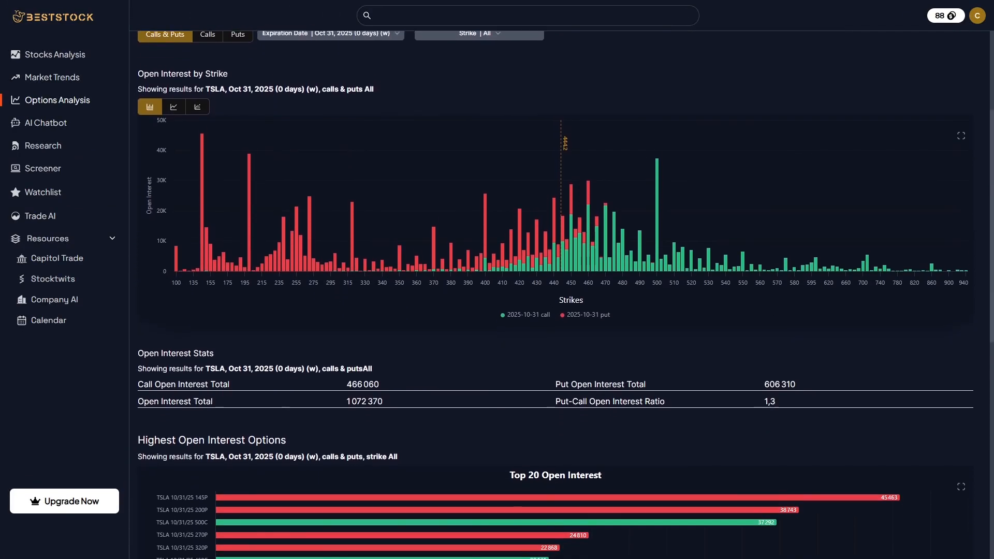
{"action": "scroll", "scroll_direction": "down", "scroll_amount": 3}
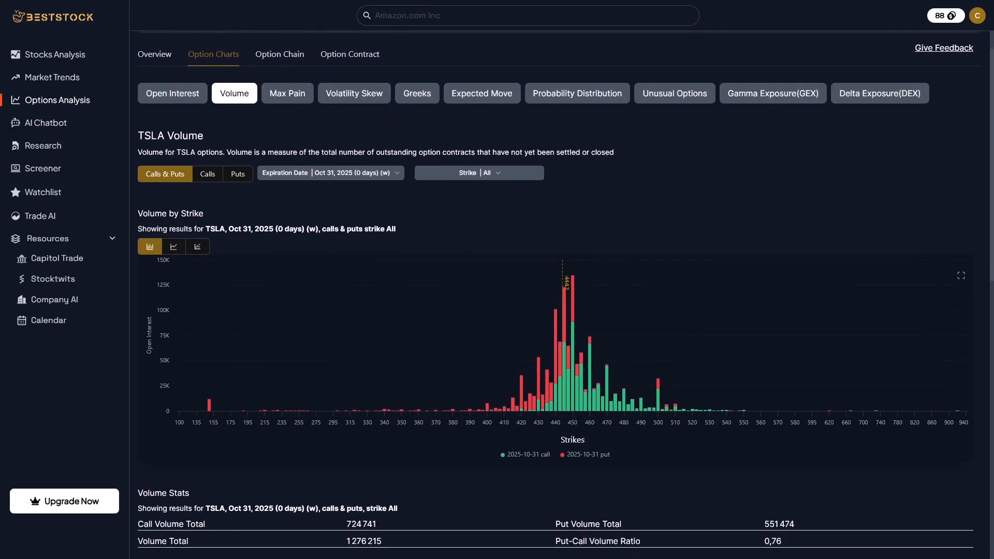
{"action": "scroll", "scroll_direction": "down", "scroll_amount": 3}
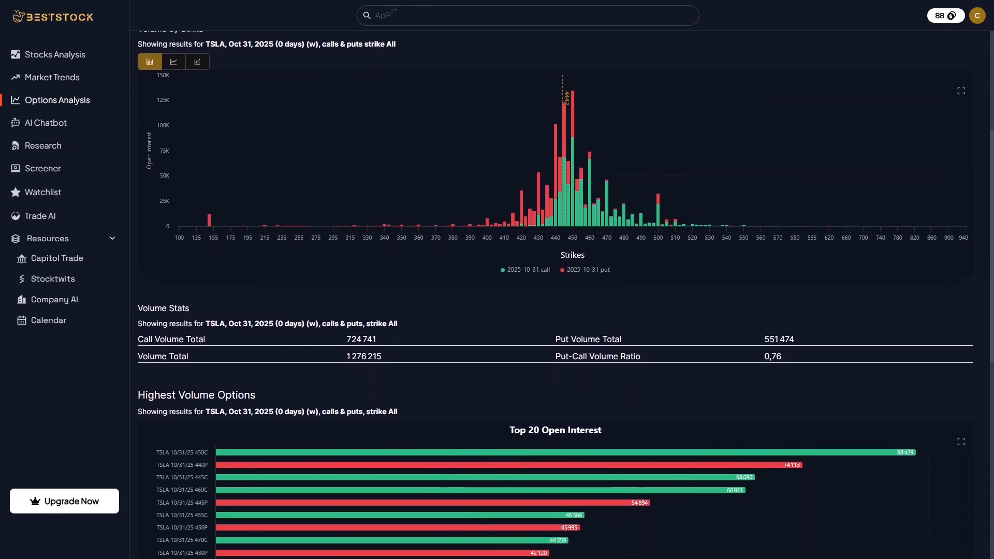
{"action": "scroll", "scroll_direction": "down", "scroll_amount": 3}
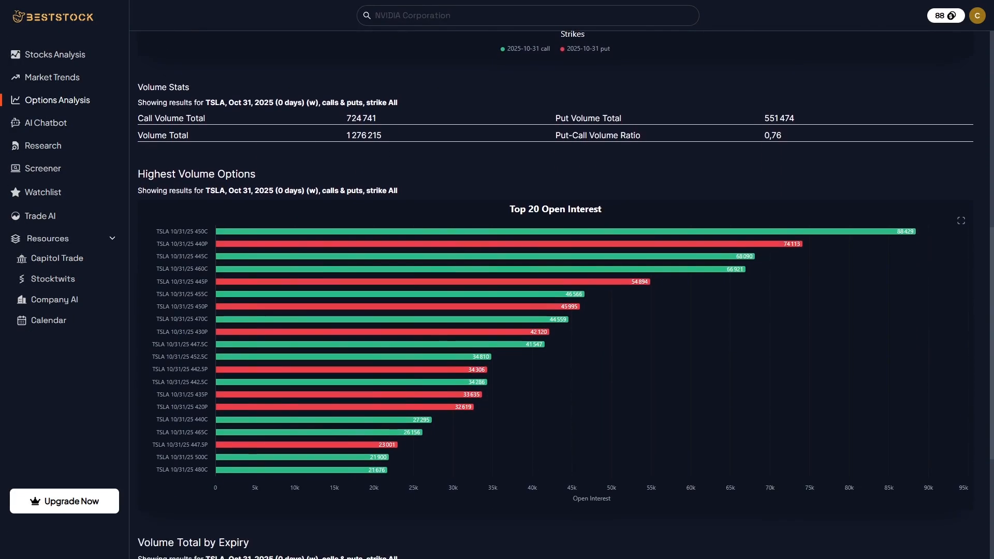
Show the TSLA max pain charts by strike and expiry, then go to the AI chatbot
{"action": "left_click", "coordinate": [286, 73]}
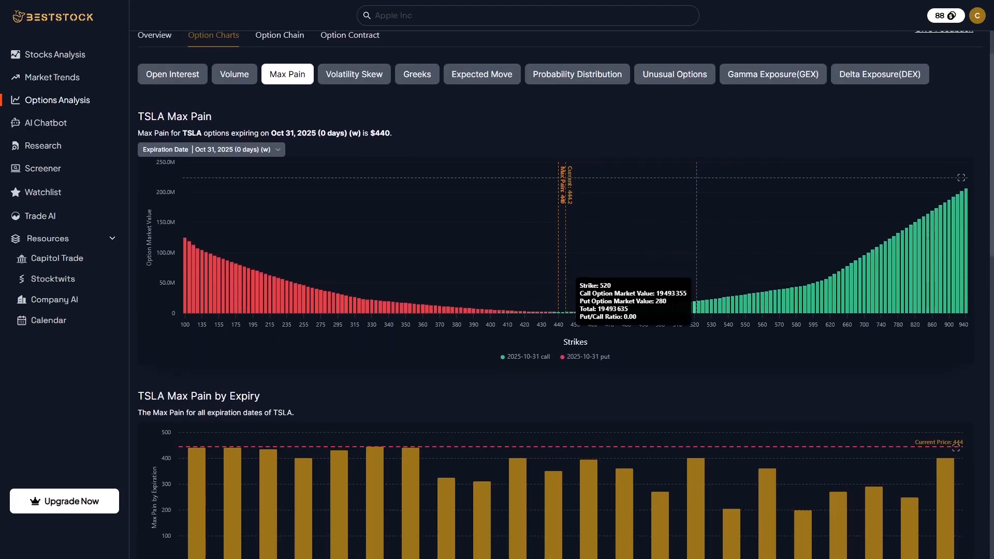
{"action": "scroll", "scroll_direction": "down", "scroll_amount": 3}
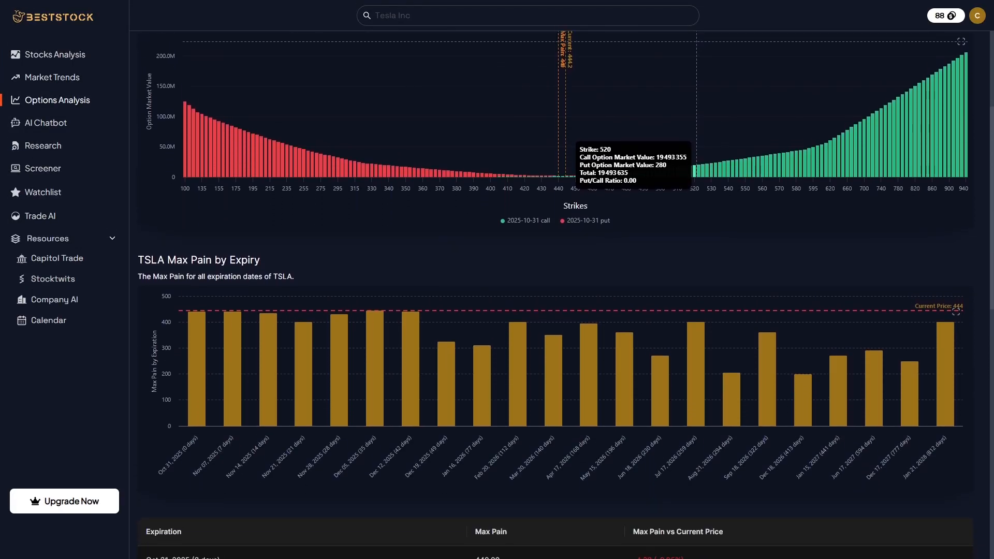
{"action": "left_click", "coordinate": [45, 122]}
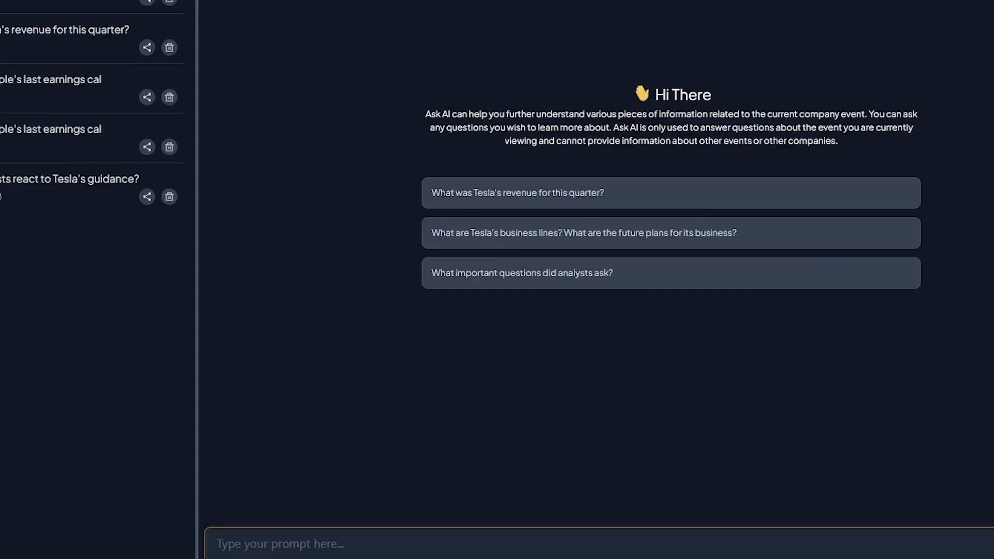
Ask the chatbot to 'Summarize Apple's last earnings call', run the suggested AAPL strategy backtest and review its chart and returns
{"action": "type", "text": "Summarize Apple's last earnings call"}
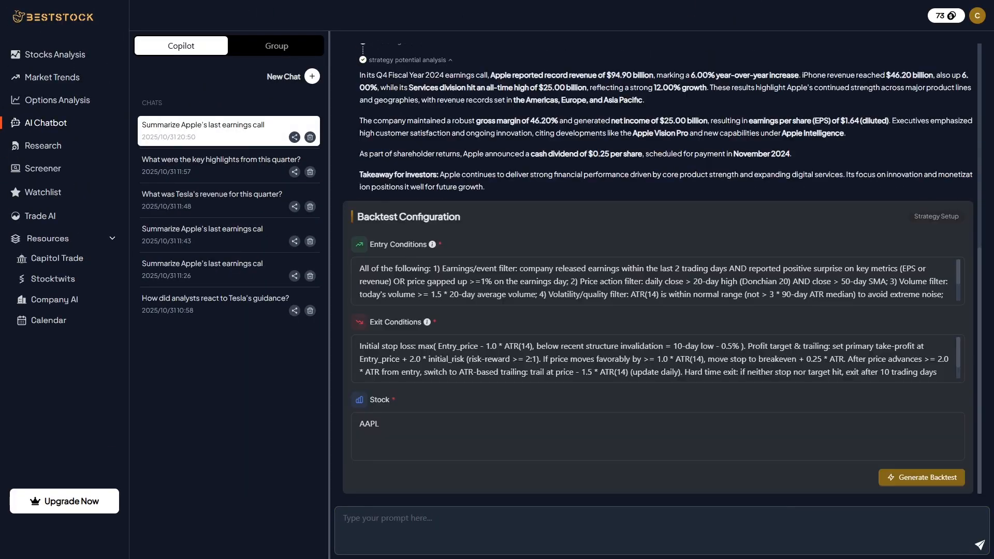
{"action": "left_click", "coordinate": [921, 476]}
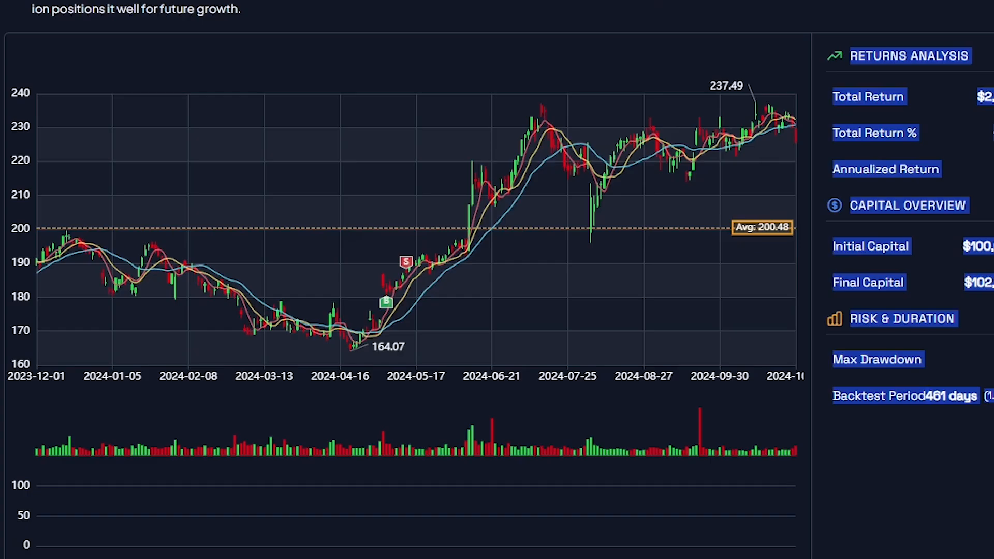
{"action": "scroll", "scroll_direction": "up", "scroll_amount": 3}
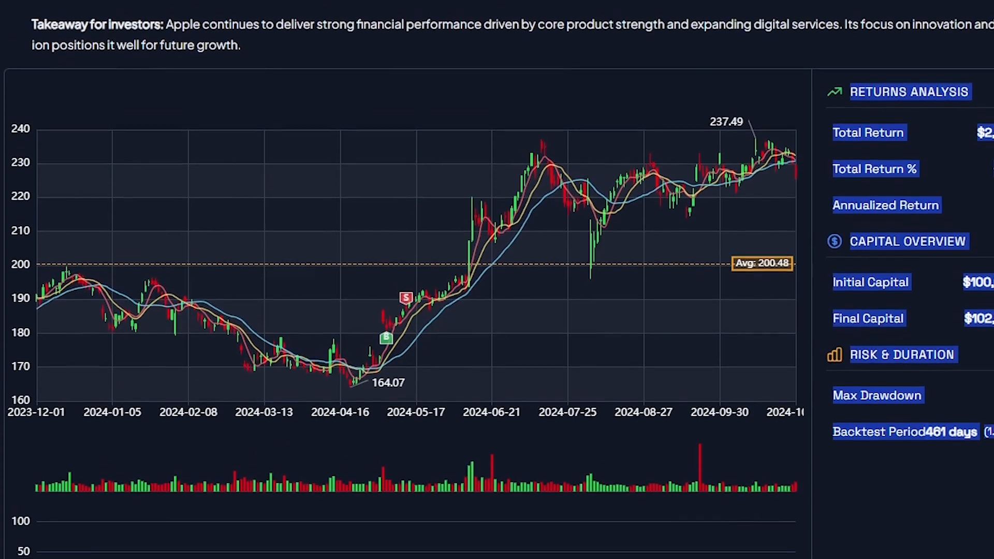
{"action": "scroll", "scroll_direction": "up", "scroll_amount": 3}
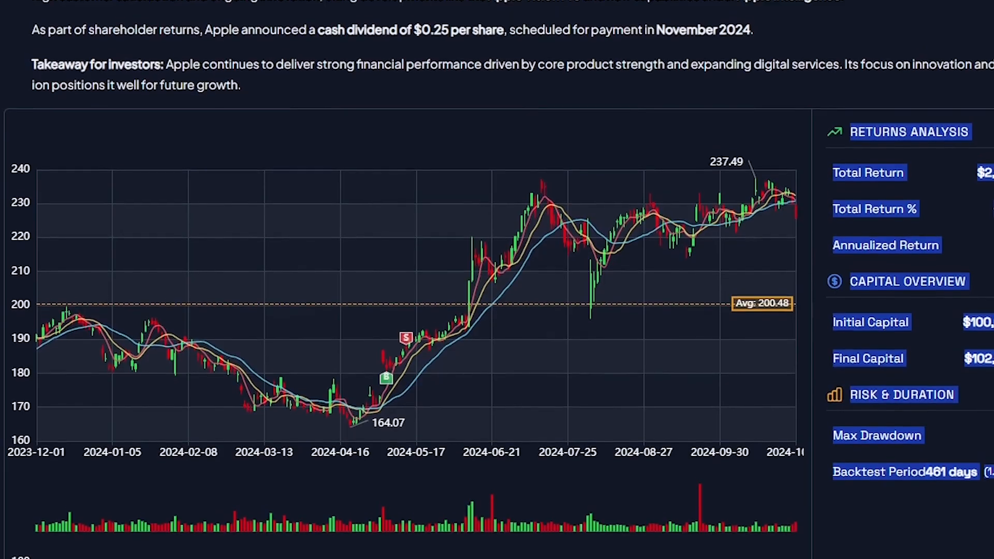
{"action": "scroll", "scroll_direction": "up", "scroll_amount": 3}
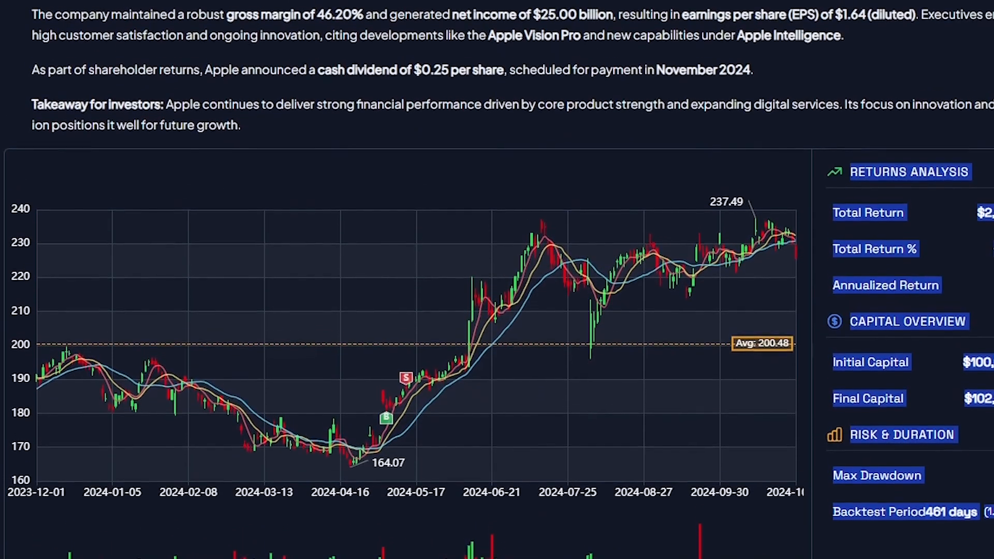
{"action": "scroll", "scroll_direction": "up", "scroll_amount": 3}
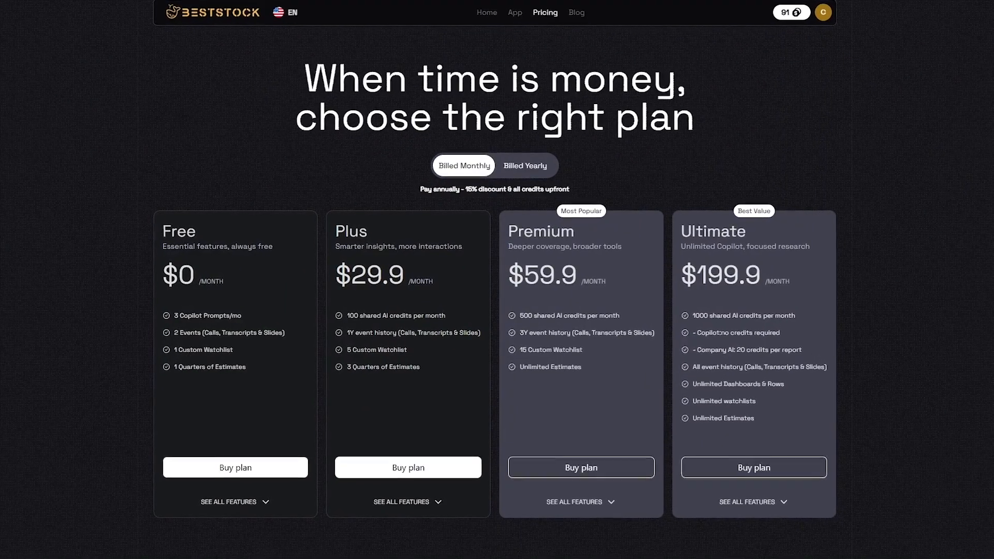
Scroll through the Free, Plus, Premium and Ultimate plan cards, then return to the home page
{"action": "scroll", "scroll_direction": "down", "scroll_amount": 3}
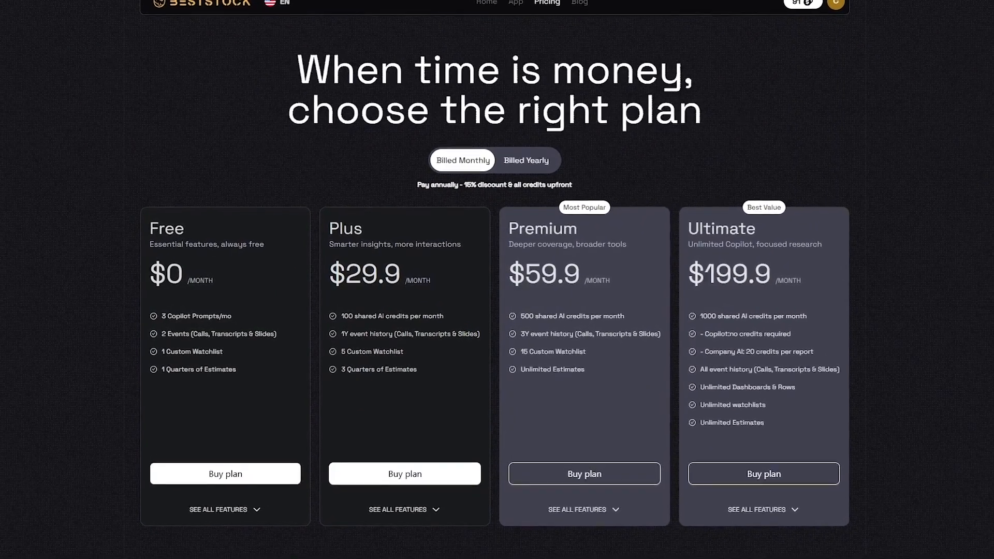
{"action": "scroll", "scroll_direction": "down", "scroll_amount": 3}
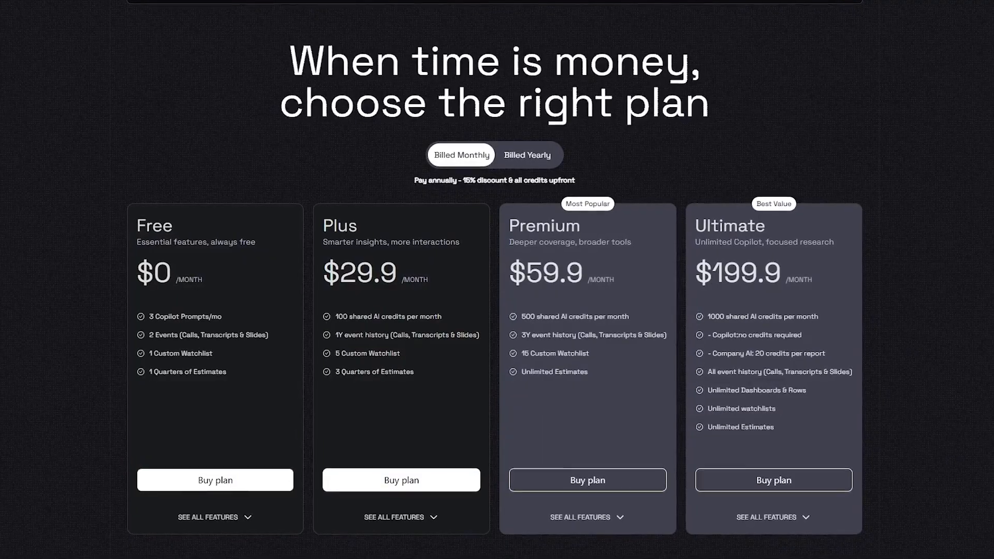
{"action": "scroll", "scroll_direction": "down", "scroll_amount": 3}
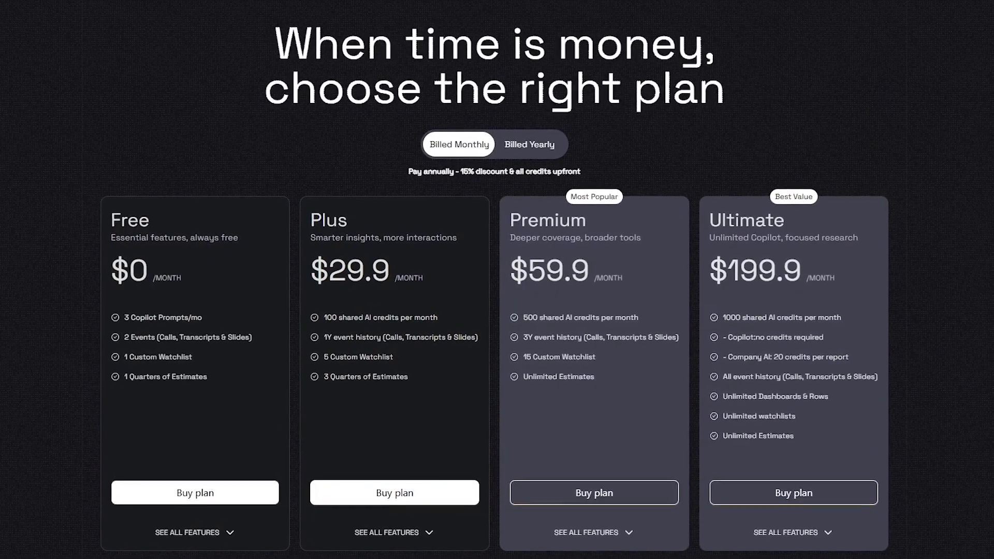
{"action": "scroll", "scroll_direction": "down", "scroll_amount": 3}
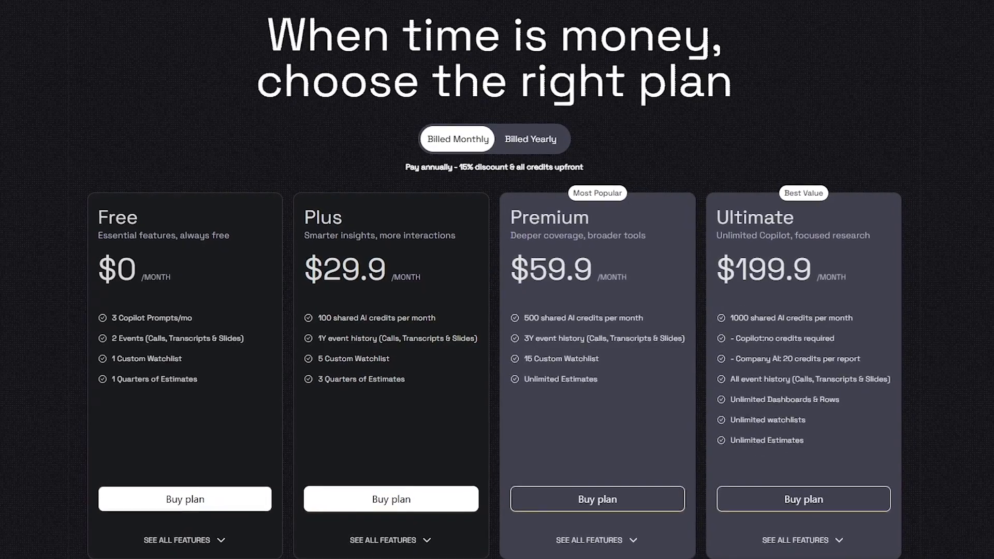
{"action": "scroll", "scroll_direction": "down", "scroll_amount": 3}
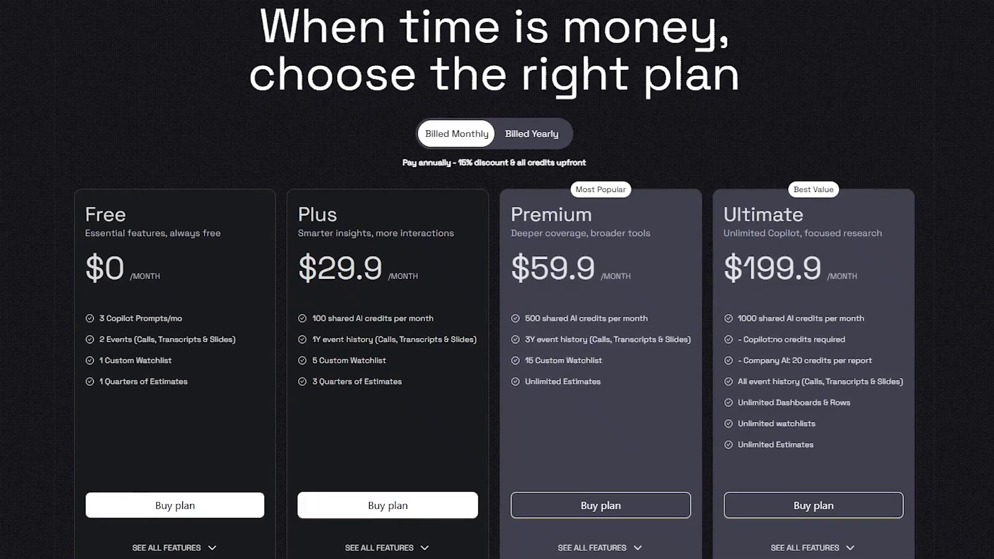
{"action": "scroll", "scroll_direction": "down", "scroll_amount": 3}
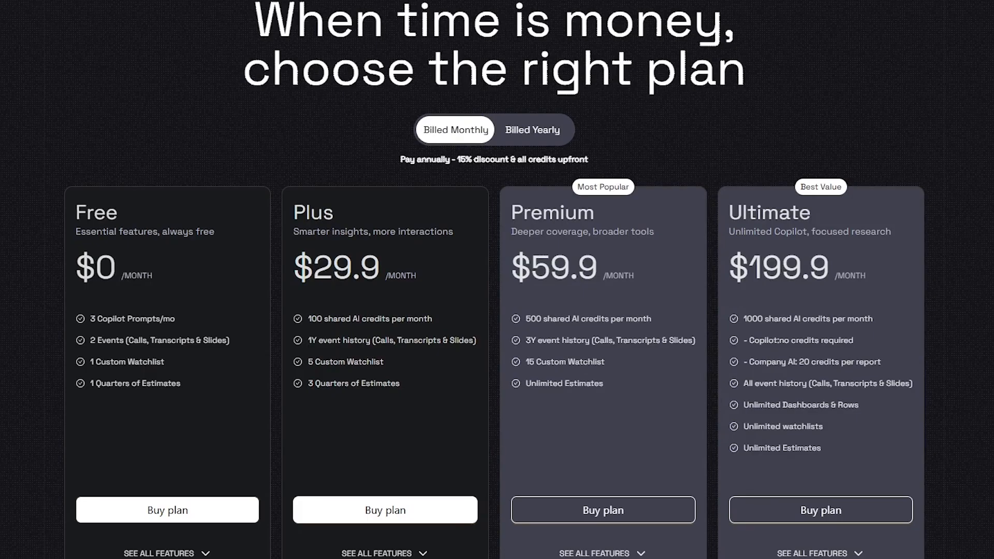
{"action": "left_click", "coordinate": [532, 129]}
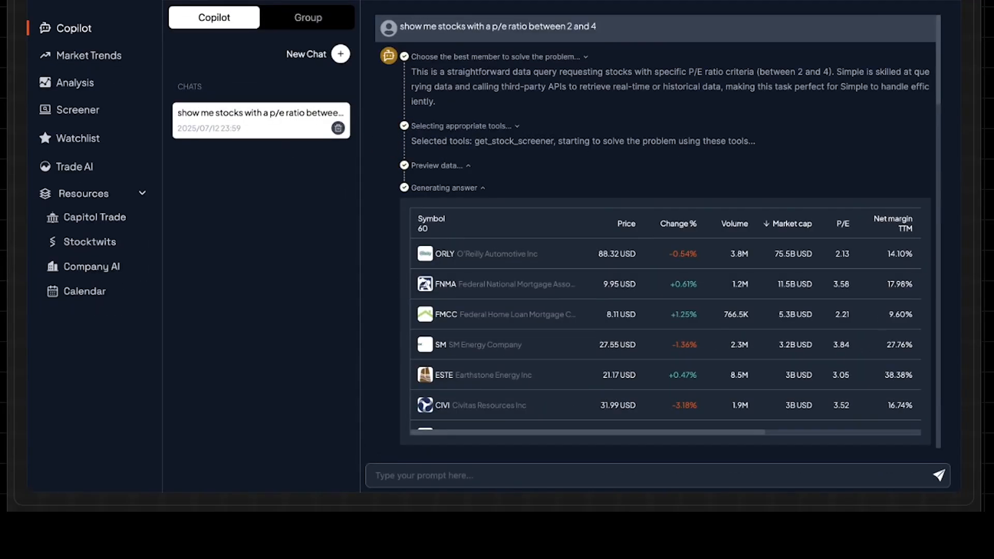
{"action": "scroll", "scroll_direction": "up", "scroll_amount": 3}
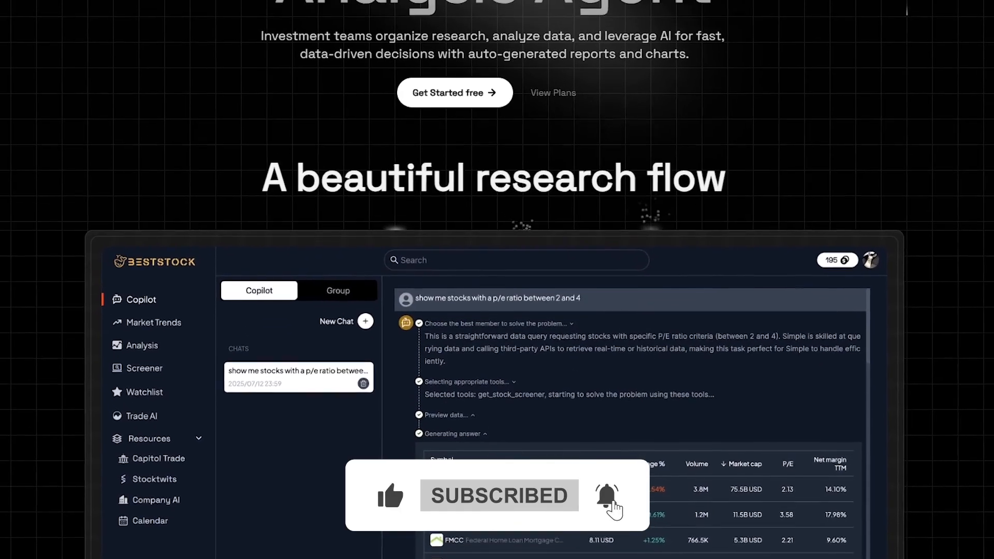
{"action": "scroll", "scroll_direction": "up", "scroll_amount": 3}
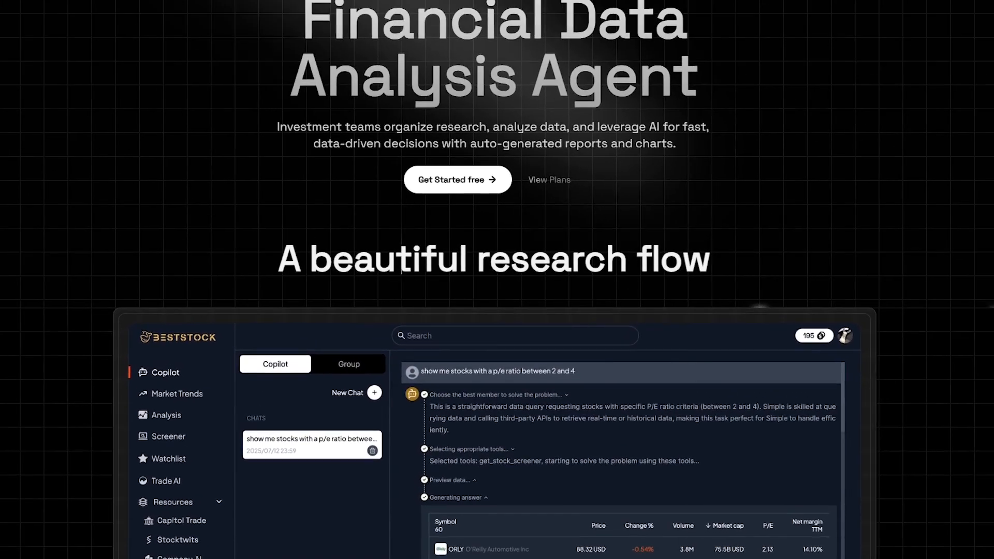
{"action": "scroll", "scroll_direction": "up", "scroll_amount": 3}
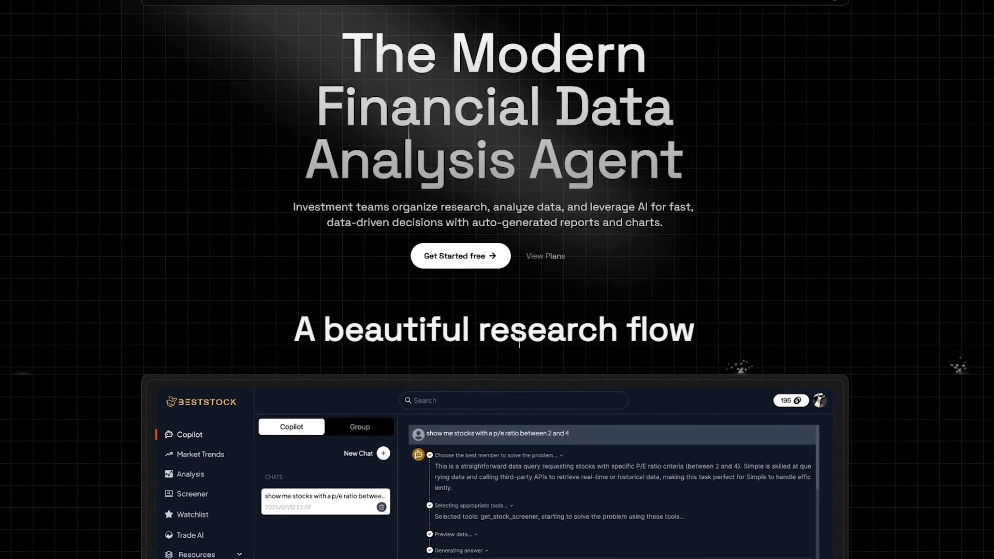